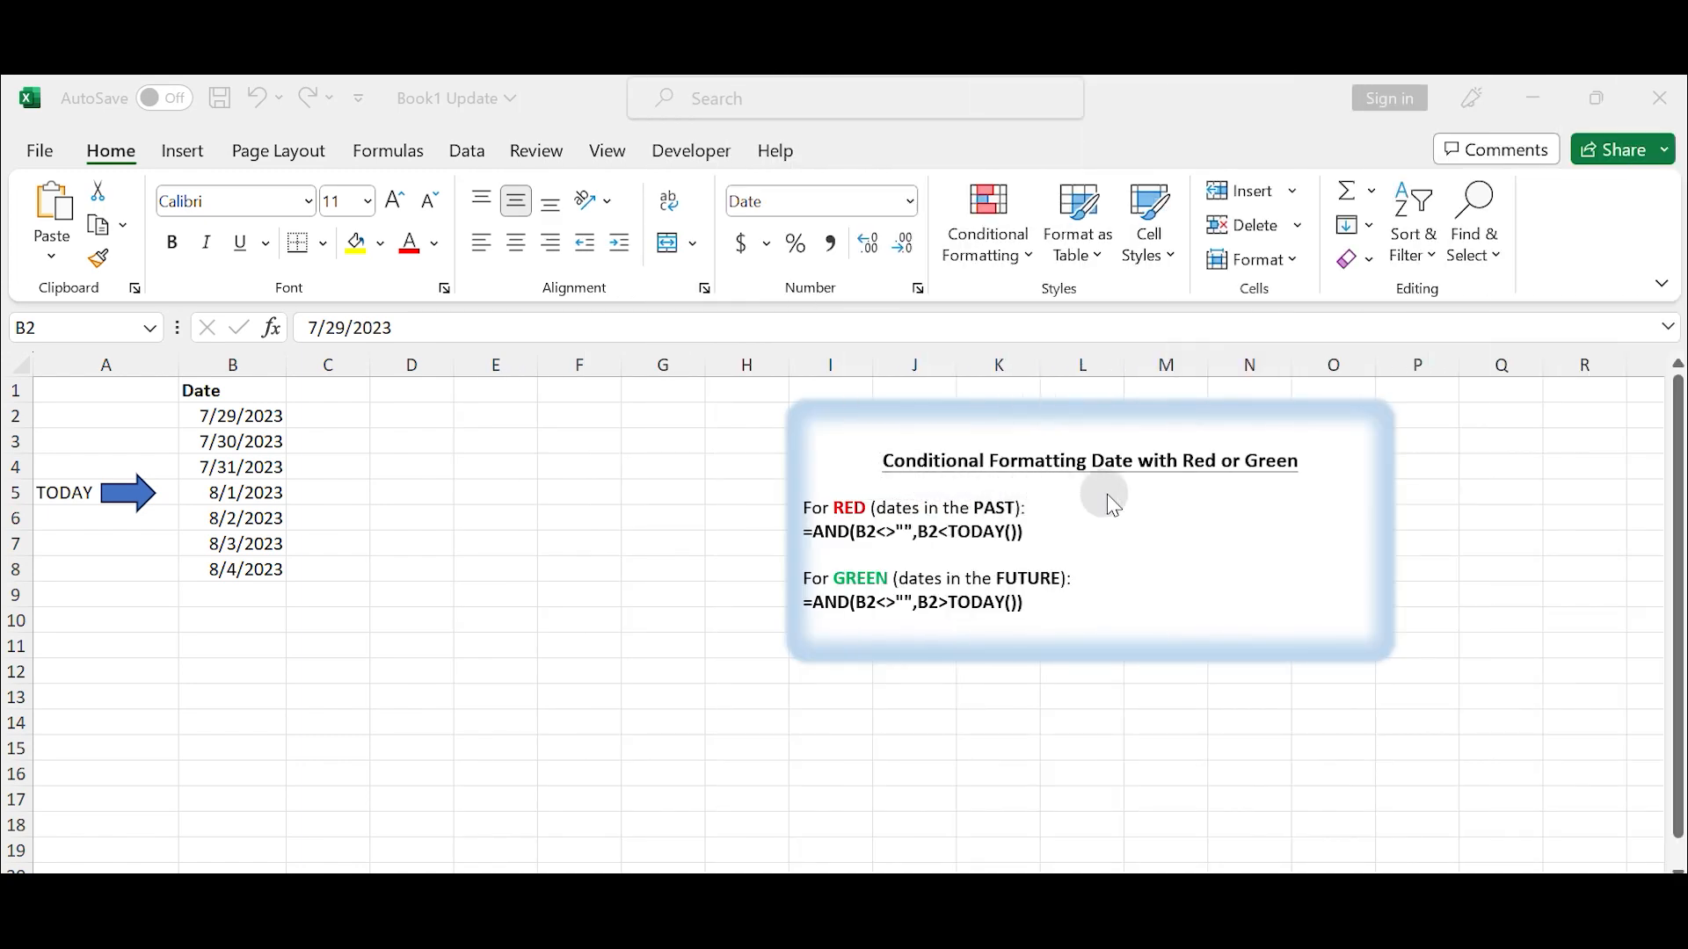
{"action": "mouse_move", "coordinate": [1304, 509]}
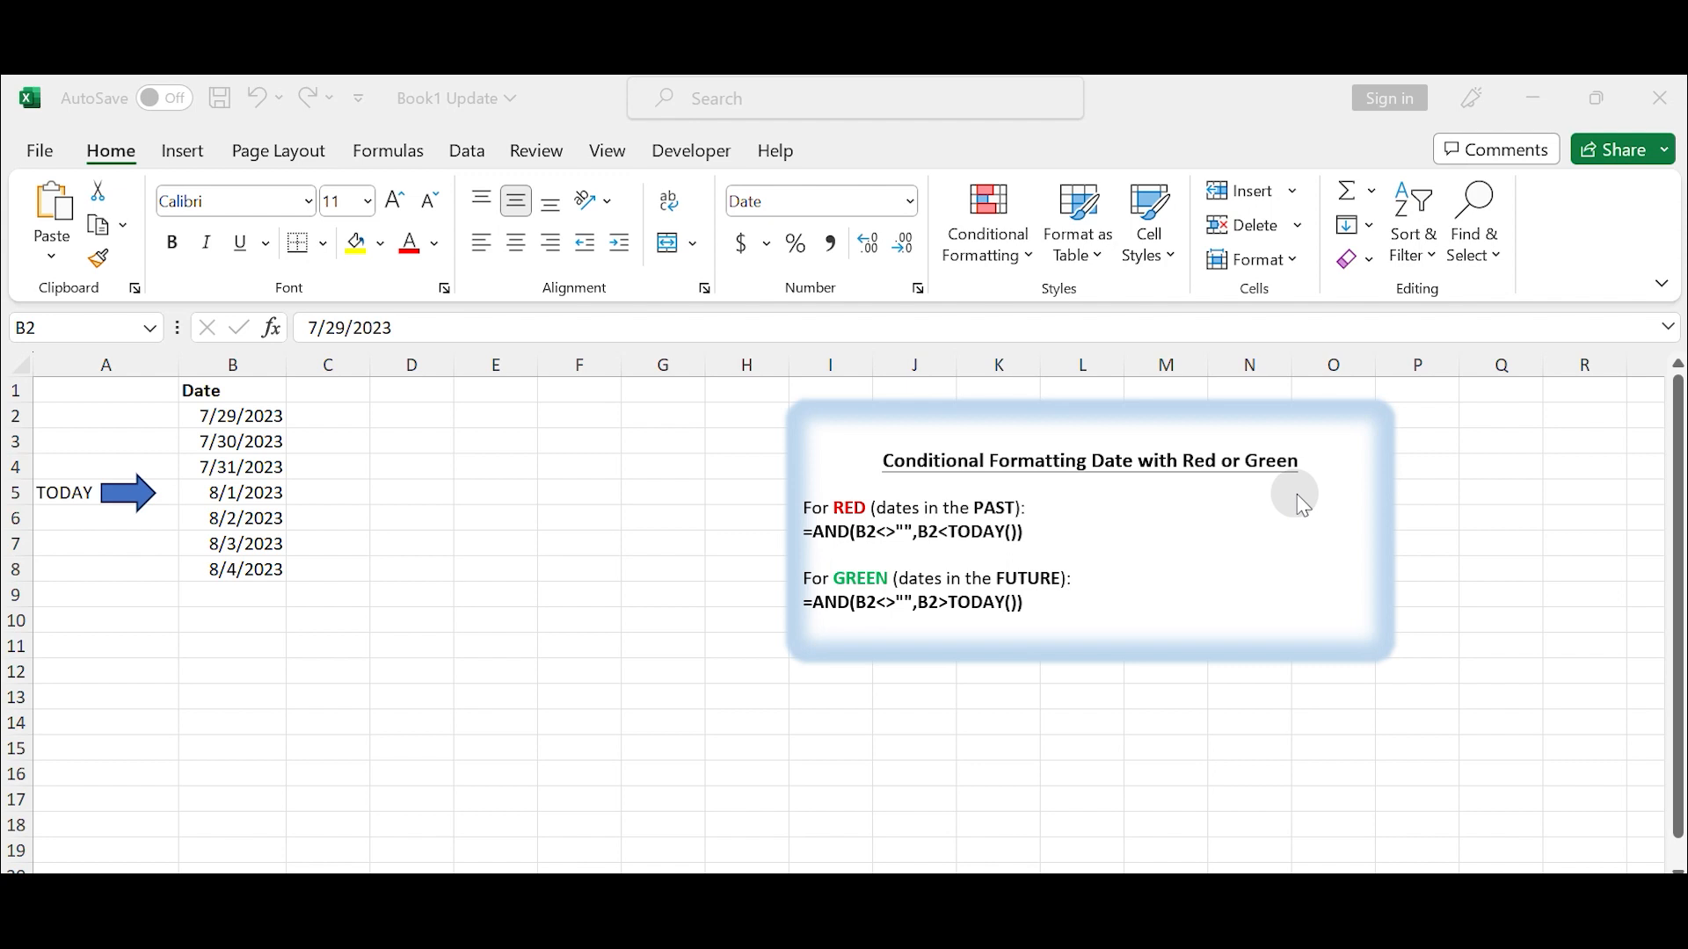
{"action": "mouse_move", "coordinate": [841, 541]}
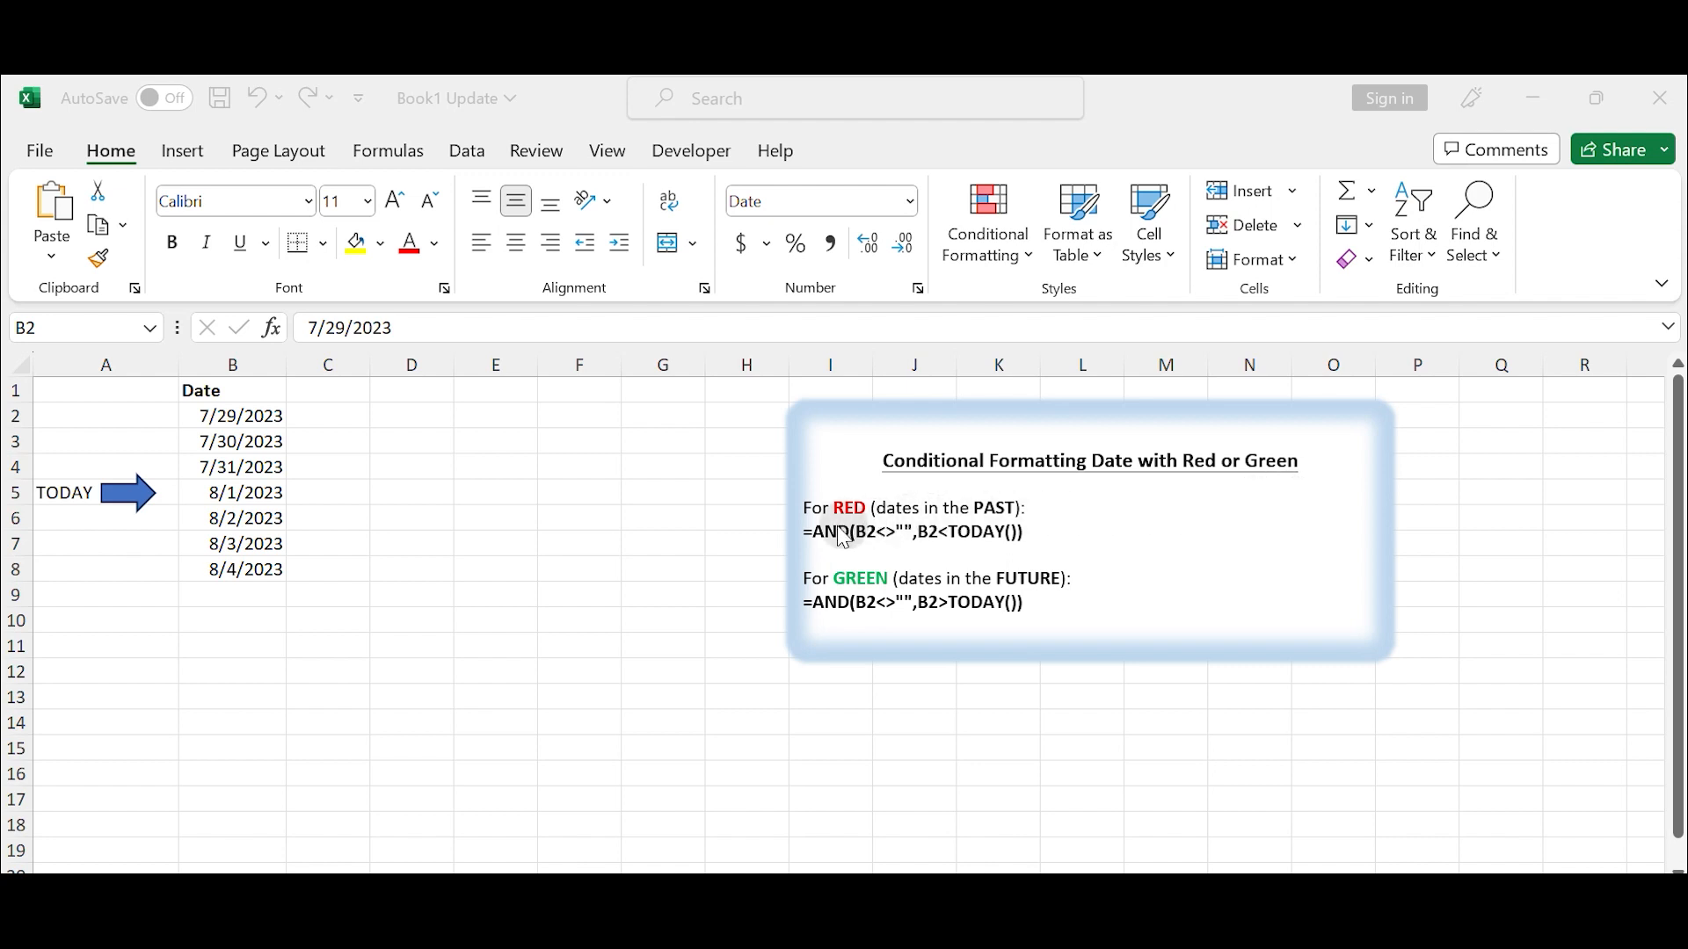
{"action": "mouse_move", "coordinate": [883, 602]}
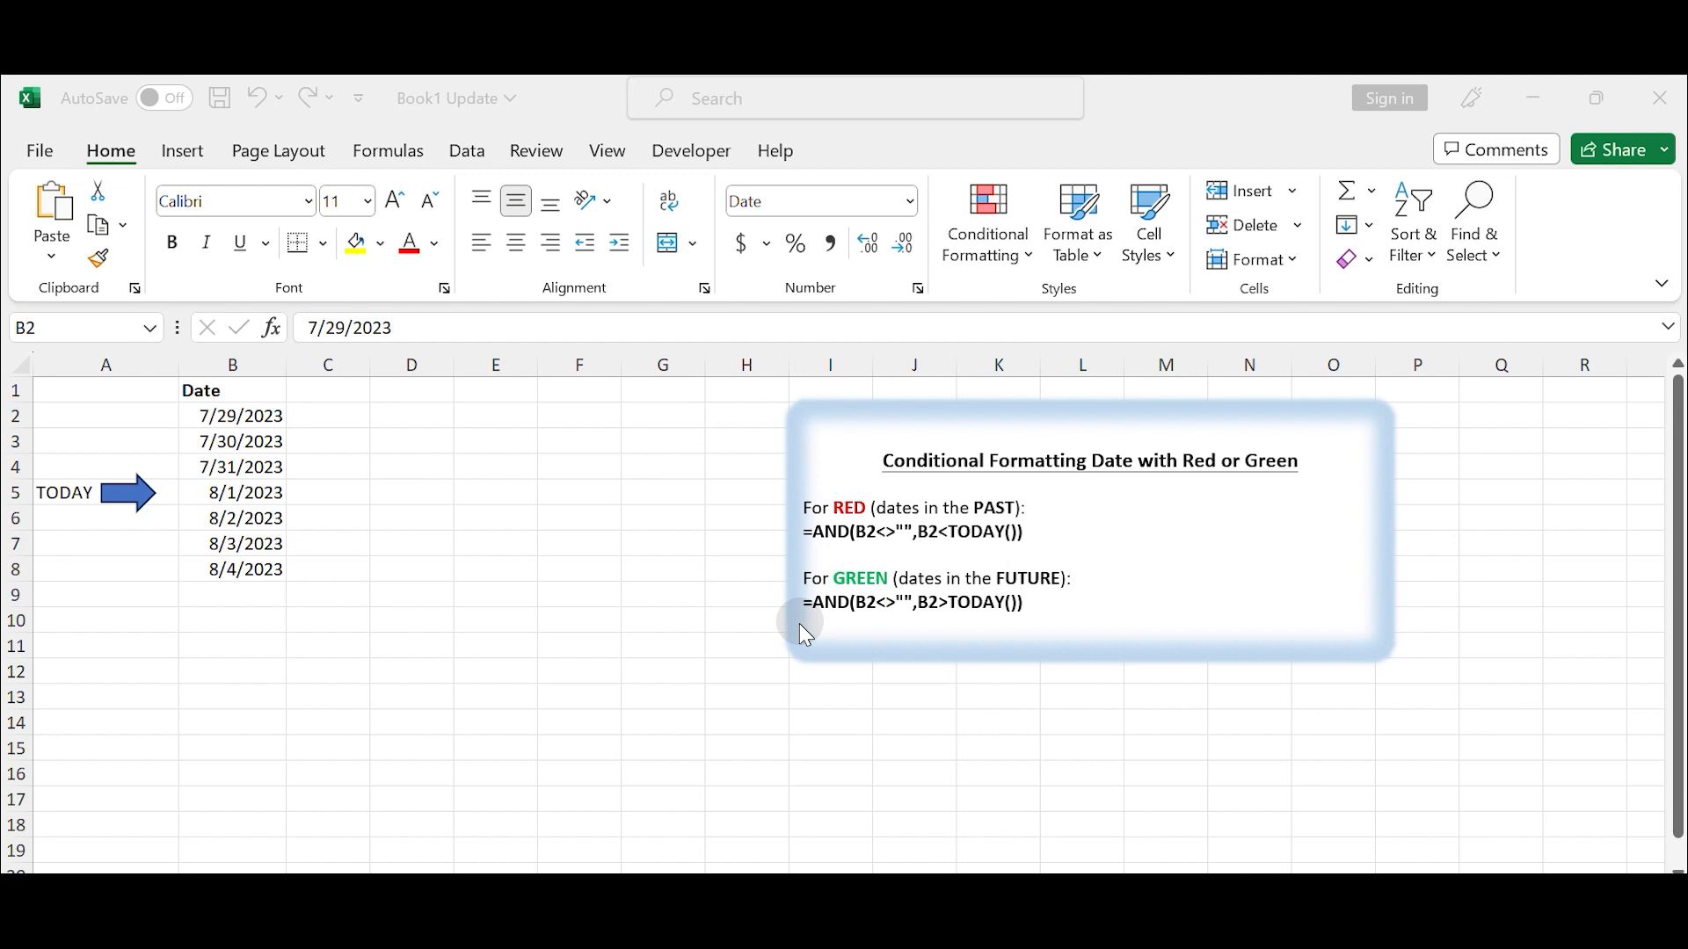
{"action": "mouse_move", "coordinate": [255, 423]}
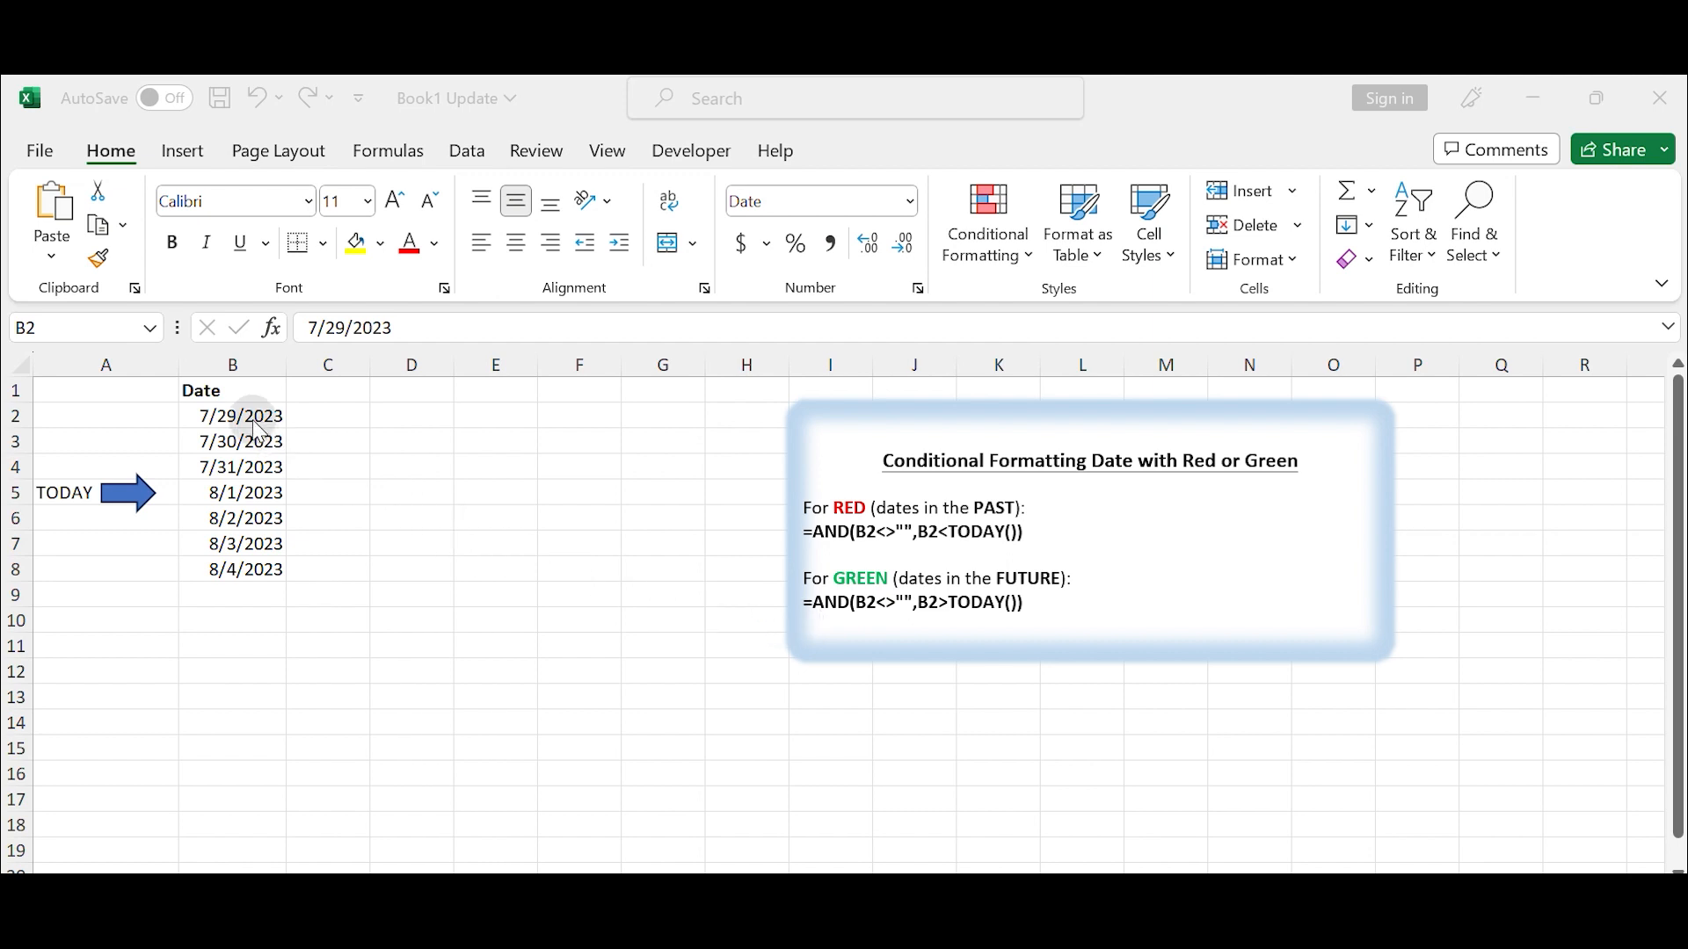
Start a formula-based conditional formatting rule for the selected dates B2:B8
{"action": "left_click_drag", "start_coordinate": [232, 415], "coordinate": [246, 568]}
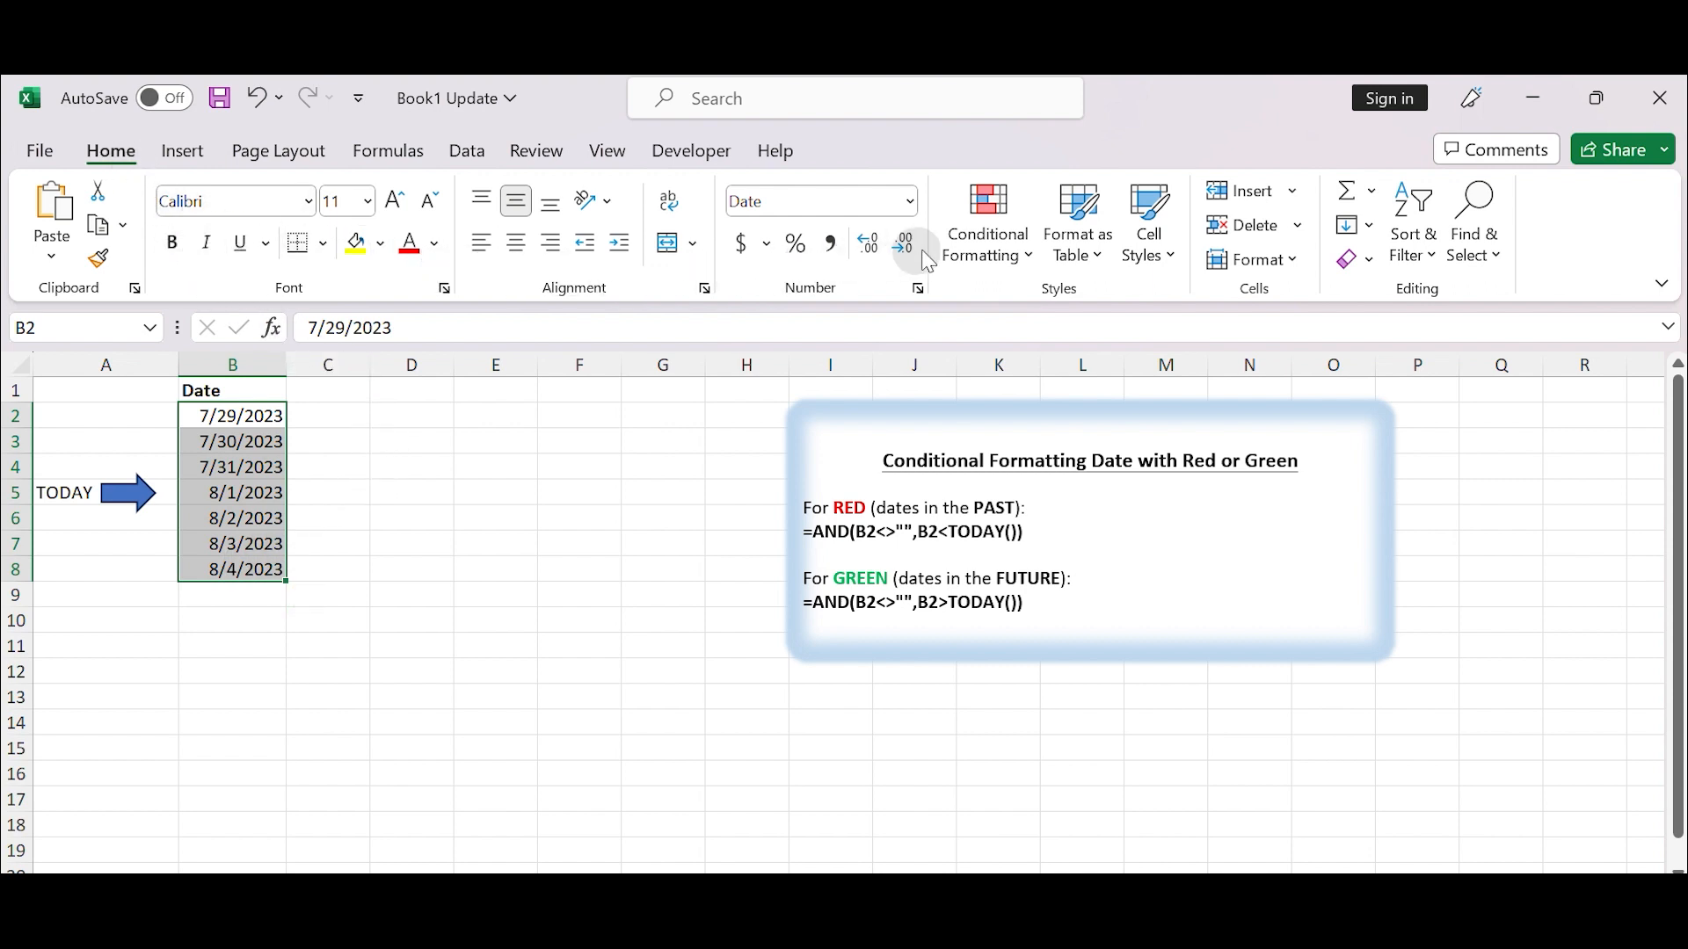
{"action": "left_click", "coordinate": [988, 226]}
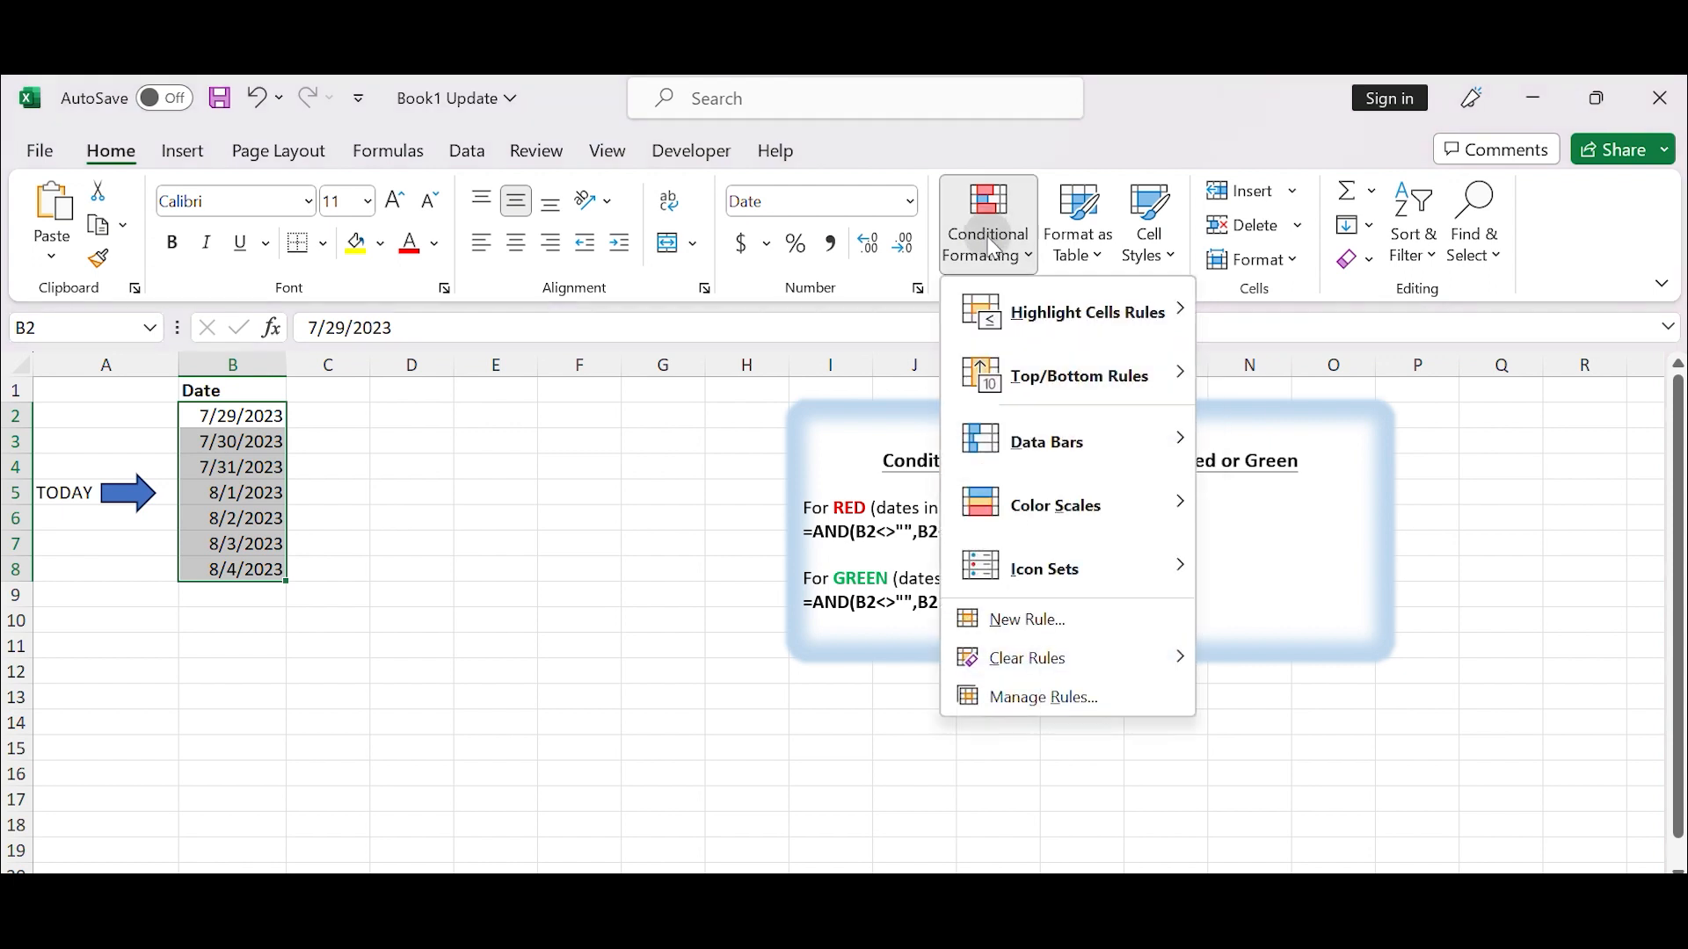
{"action": "mouse_move", "coordinate": [1035, 624]}
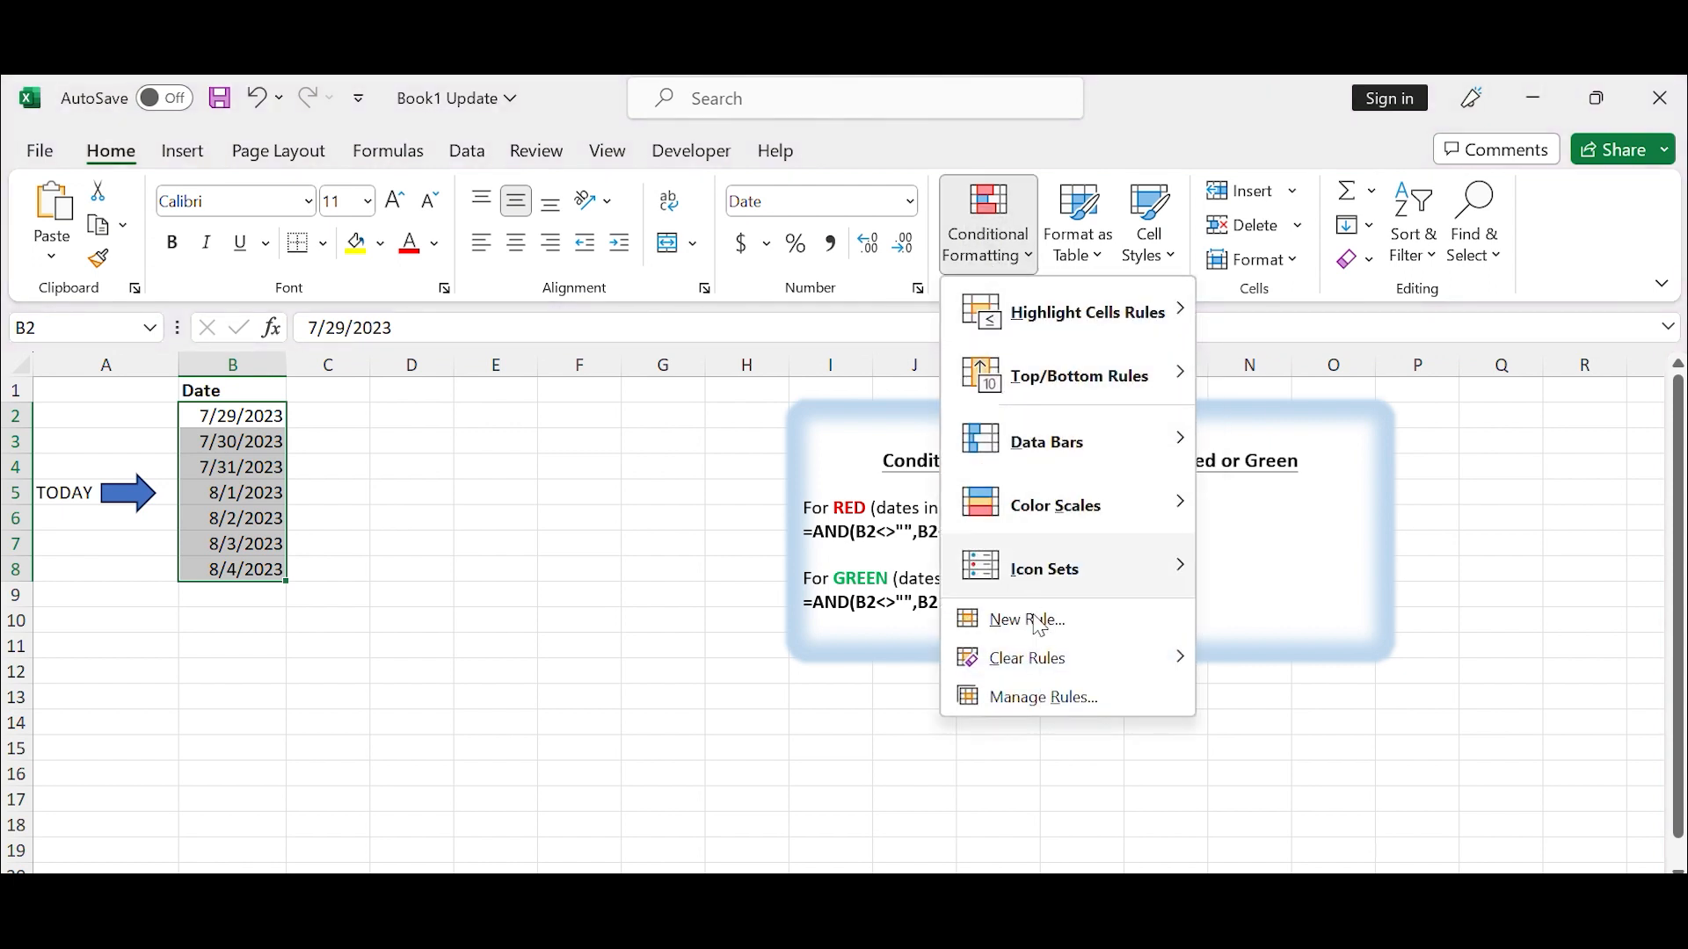
{"action": "left_click", "coordinate": [1027, 619]}
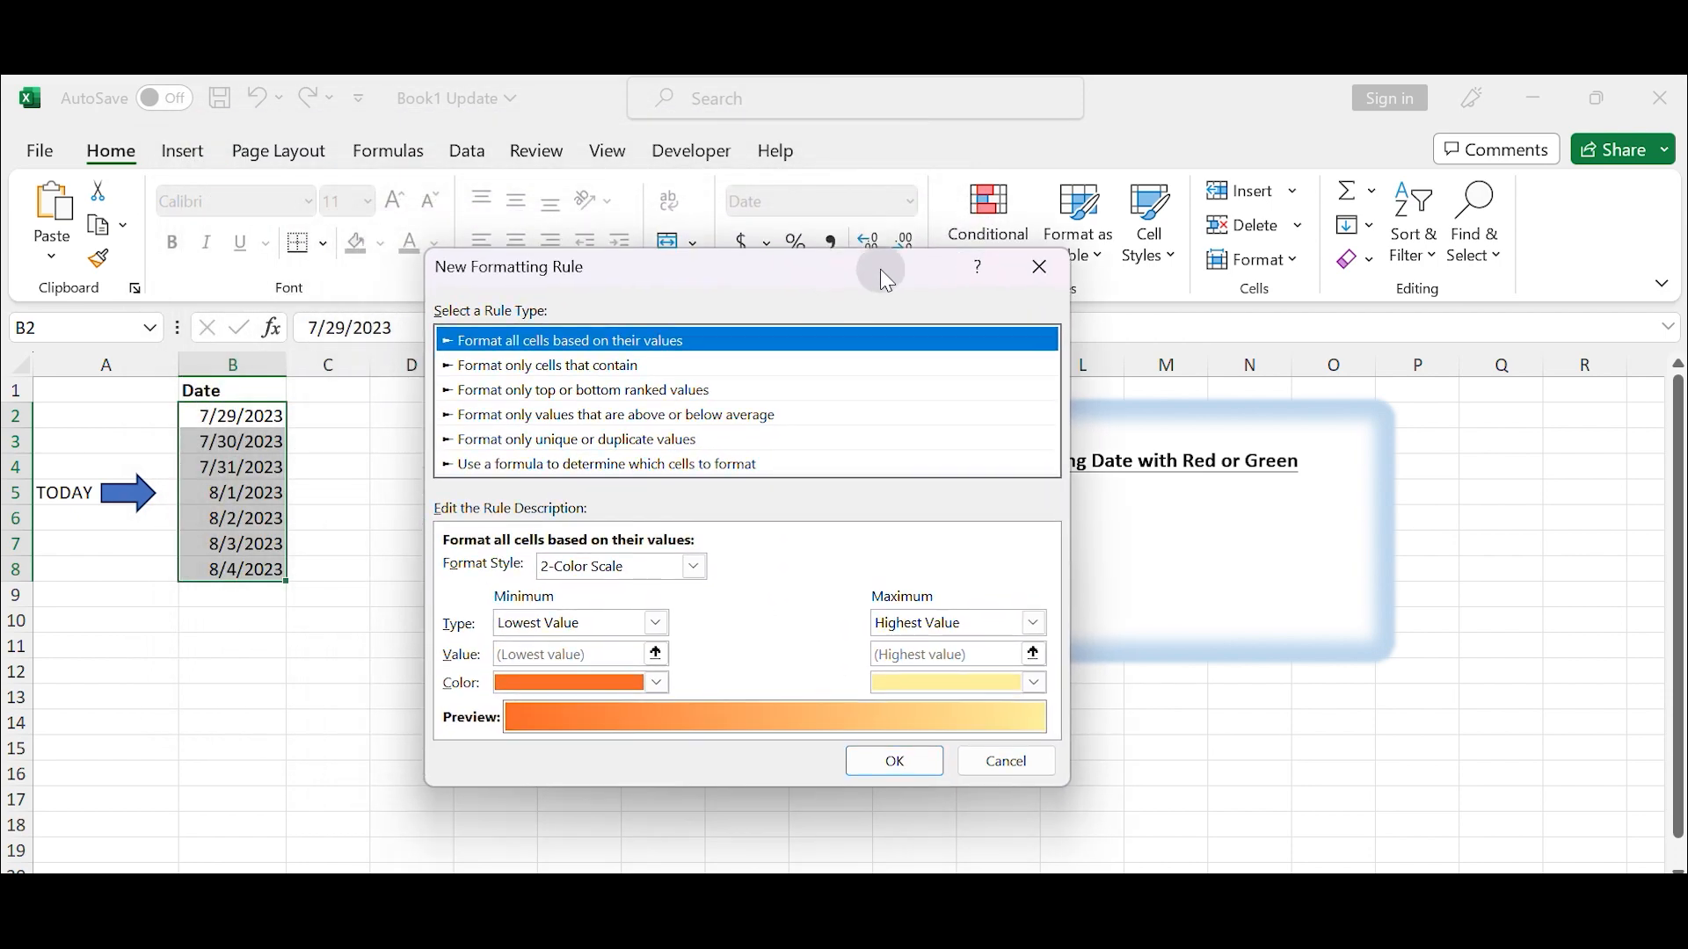
{"action": "left_click", "coordinate": [608, 464]}
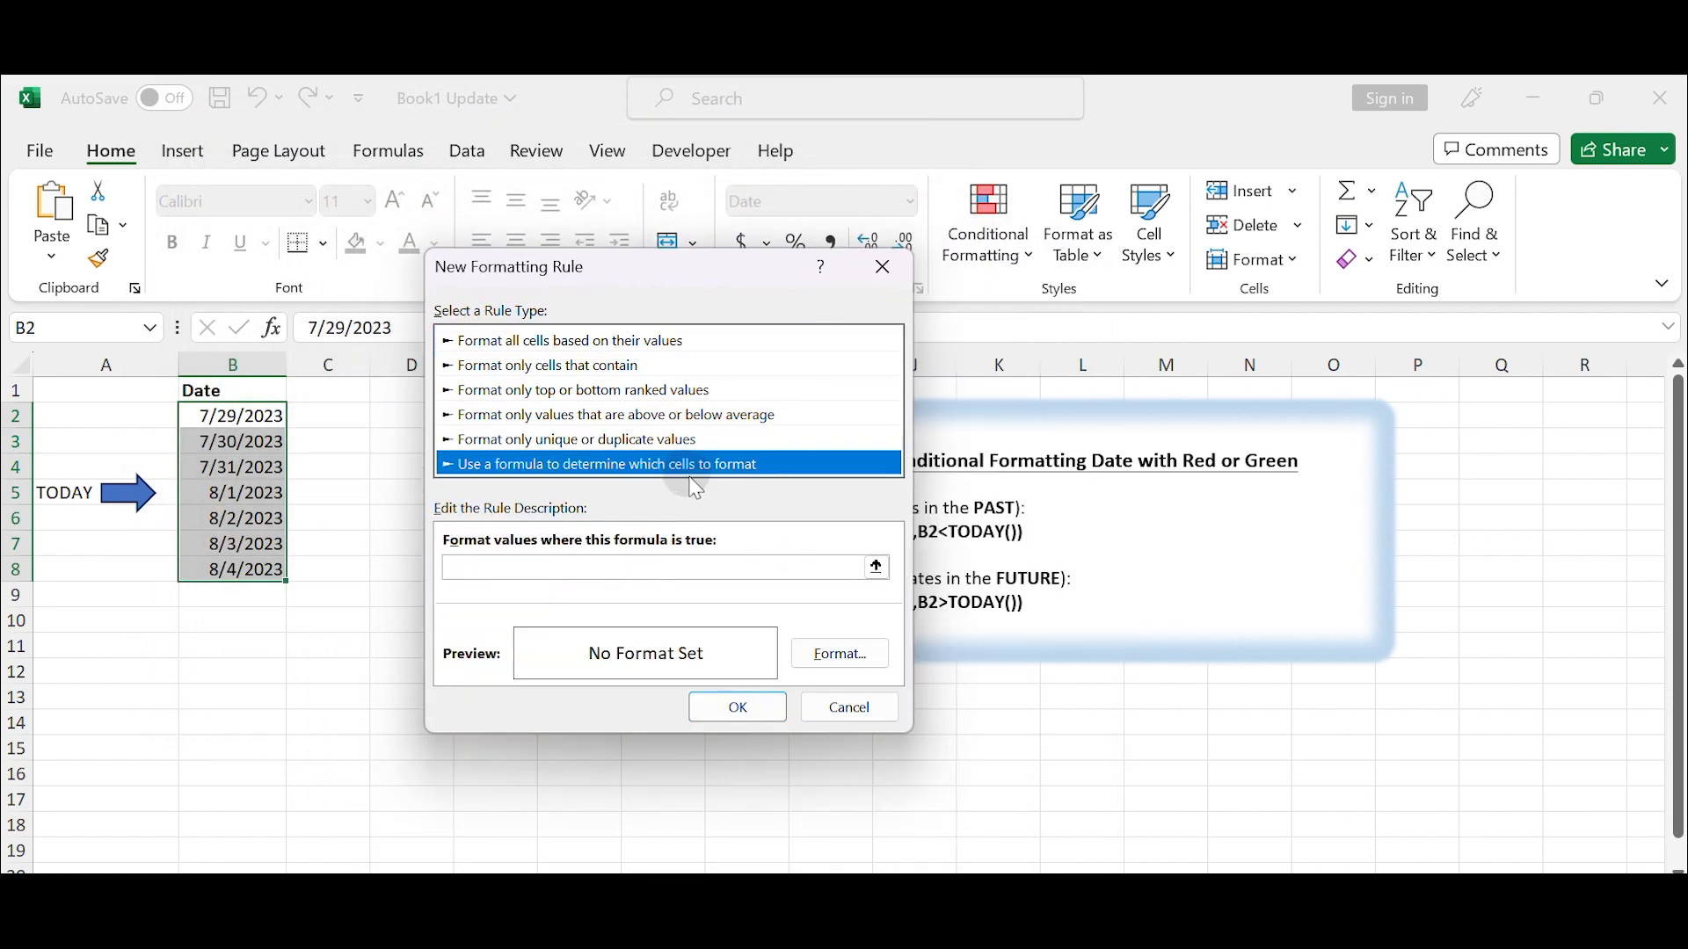
{"action": "mouse_move", "coordinate": [746, 510]}
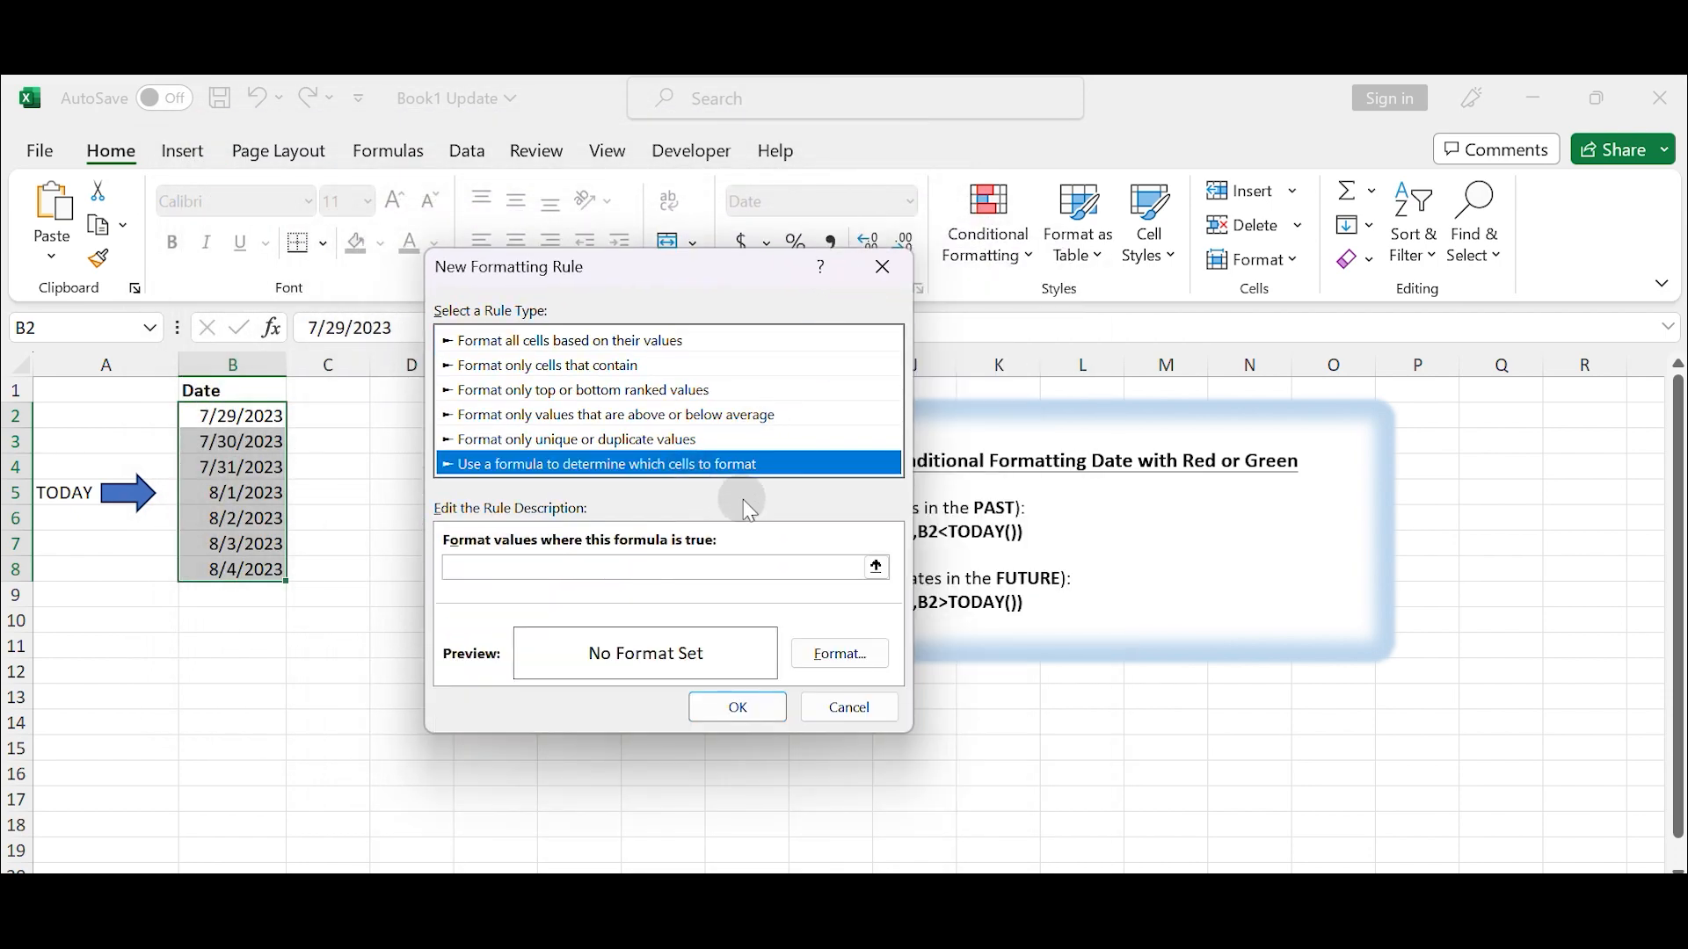
{"action": "left_click", "coordinate": [592, 568]}
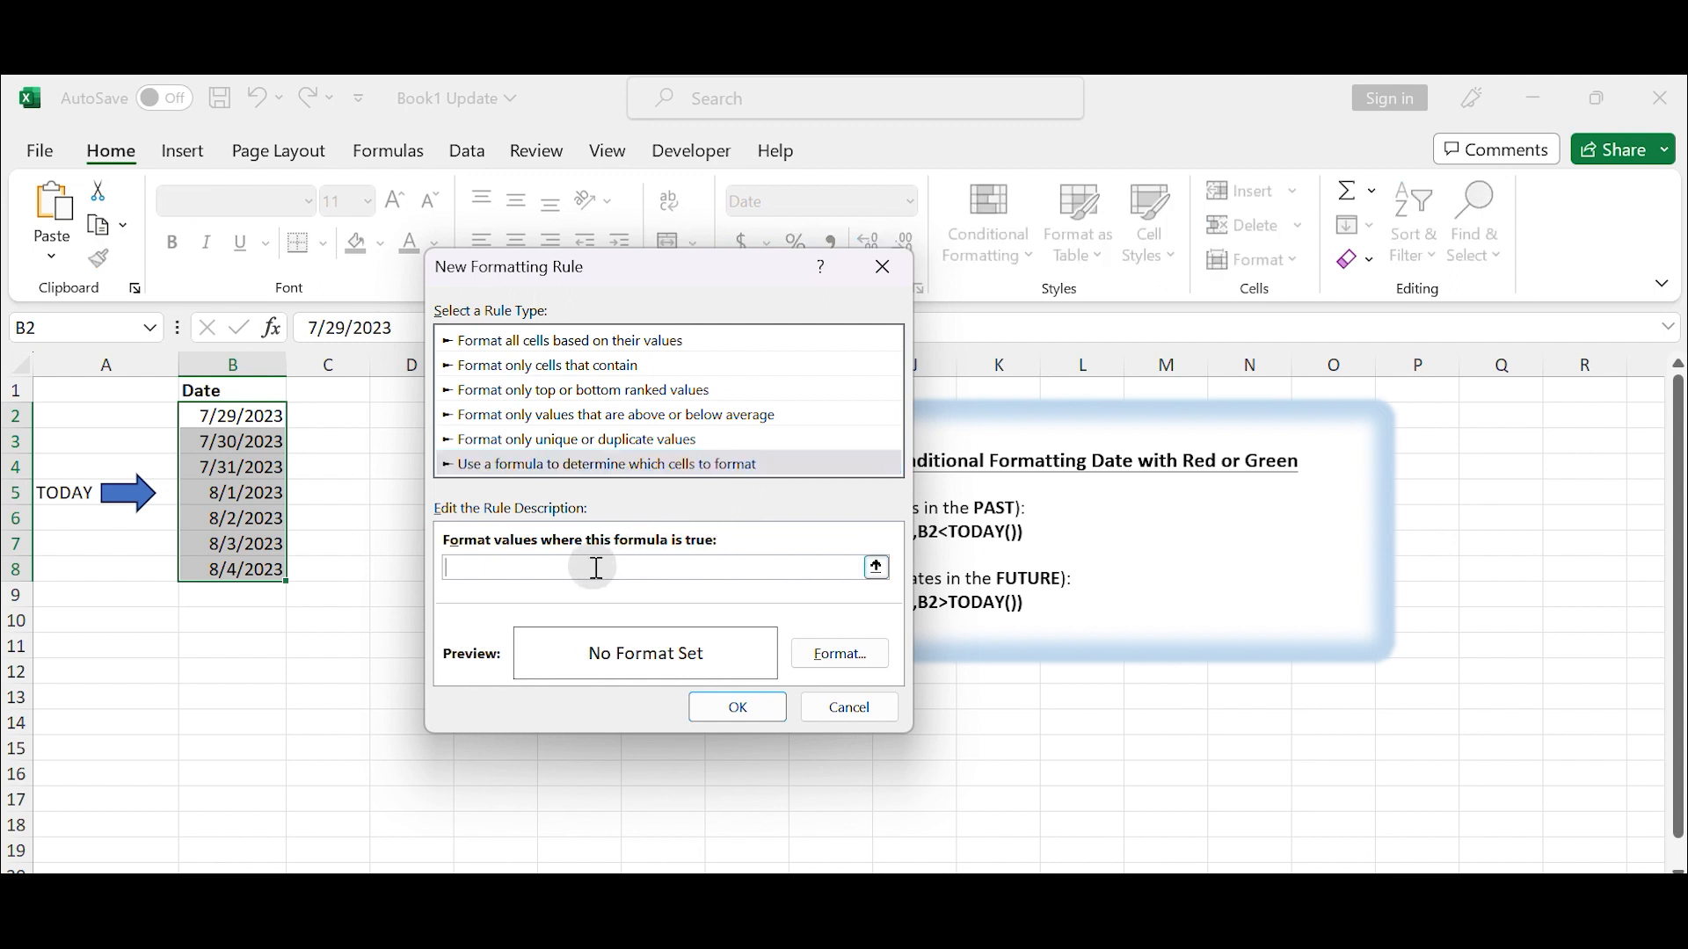
Enter the past-date condition =AND(B2<>"",B2<TODAY()) as the rule's formula
{"action": "type", "text": "=AND(B2<>\"\",B2<TODAY())"}
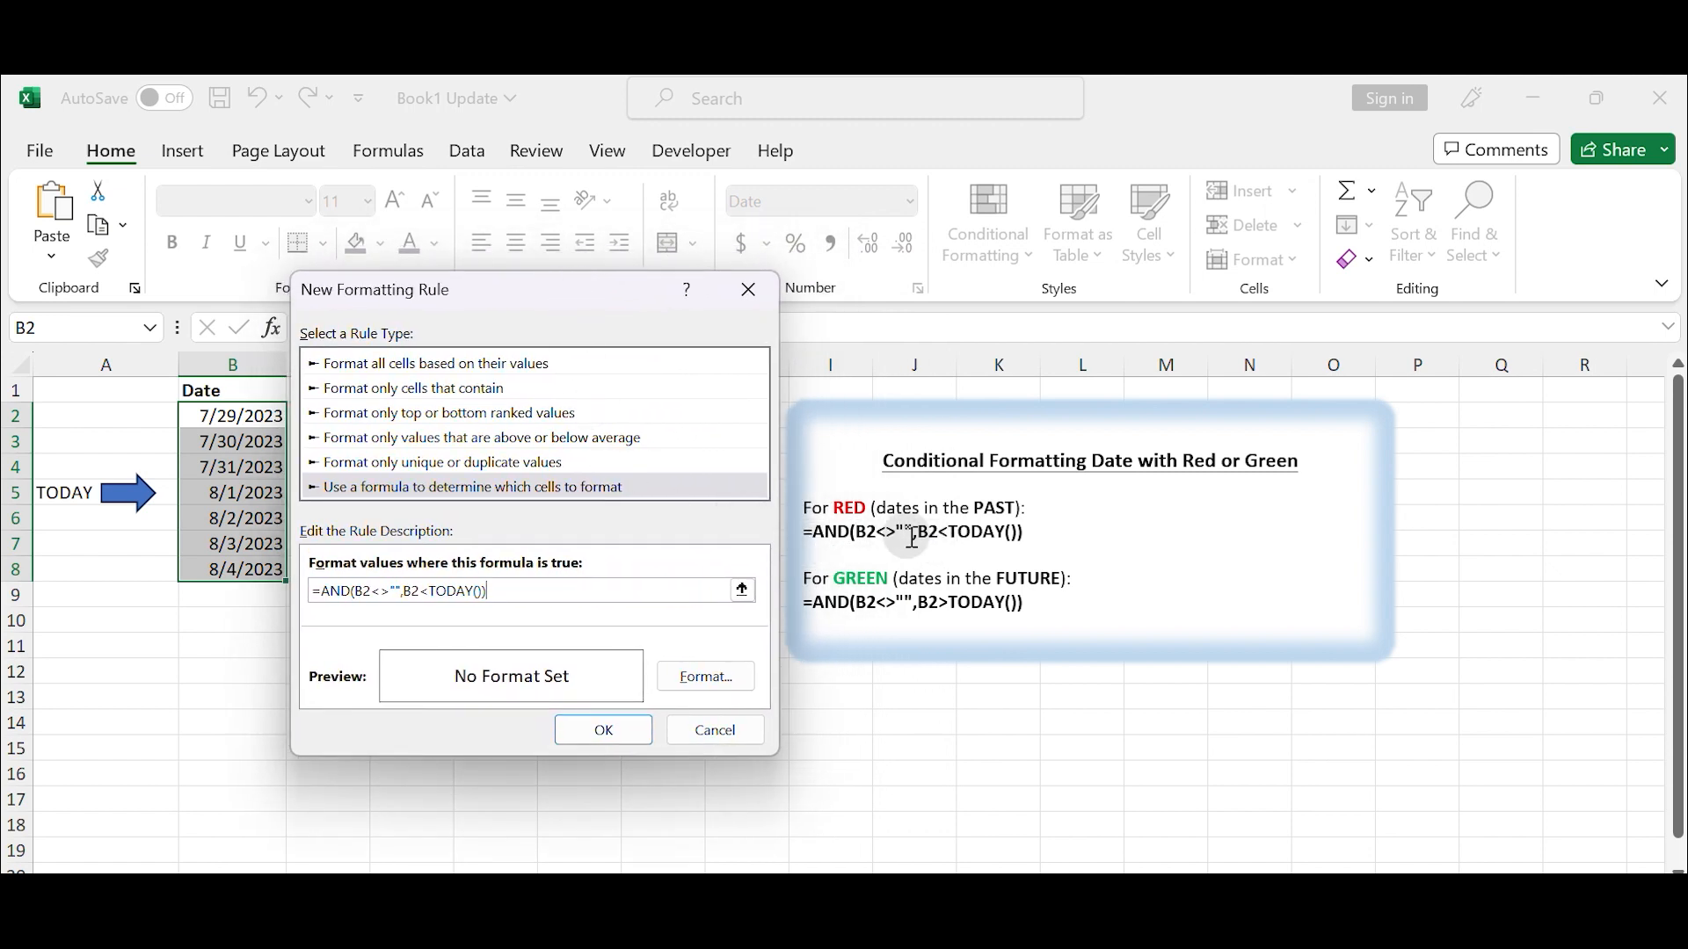
{"action": "mouse_move", "coordinate": [541, 591]}
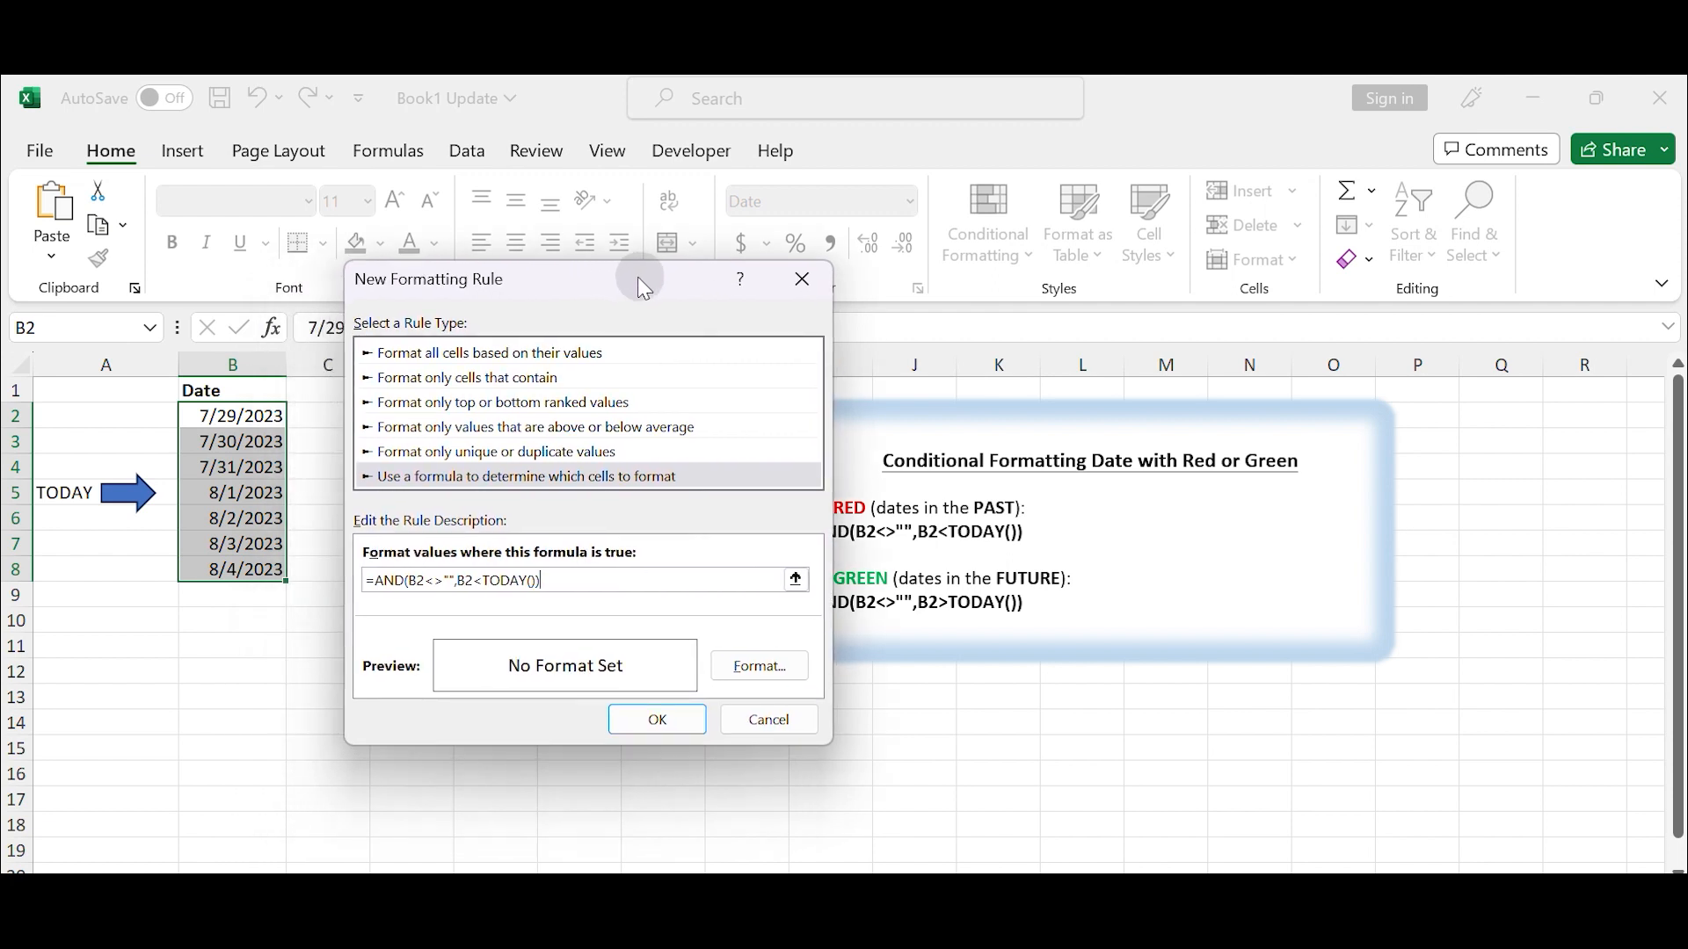
{"action": "mouse_move", "coordinate": [255, 418]}
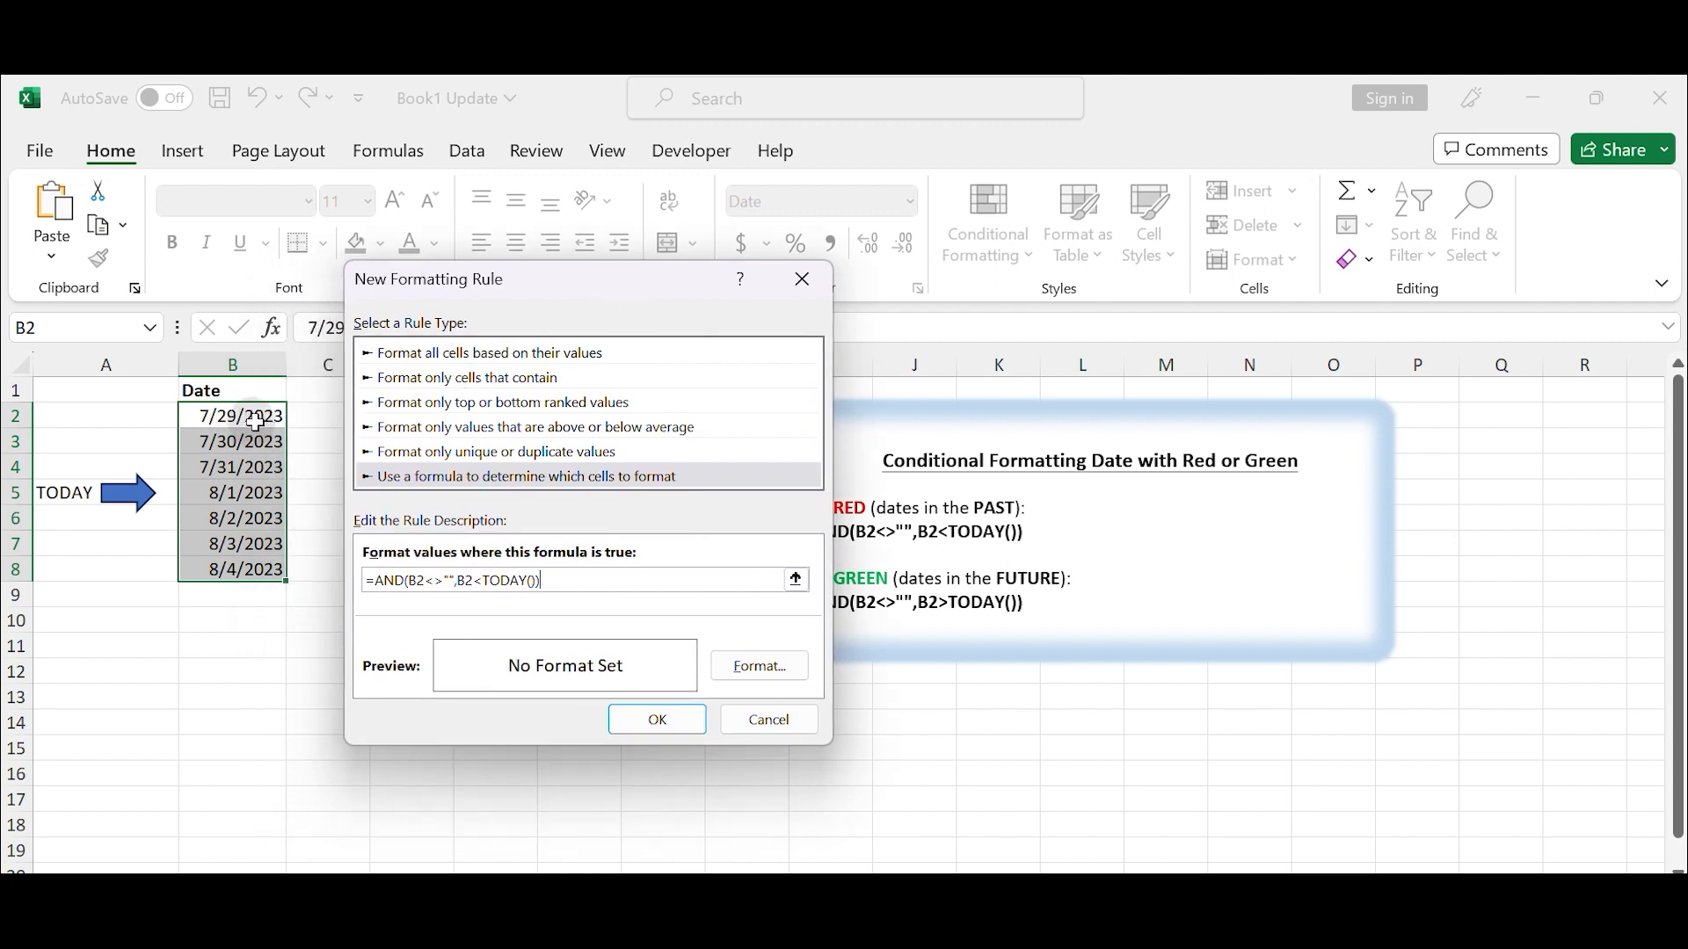
{"action": "mouse_move", "coordinate": [432, 619]}
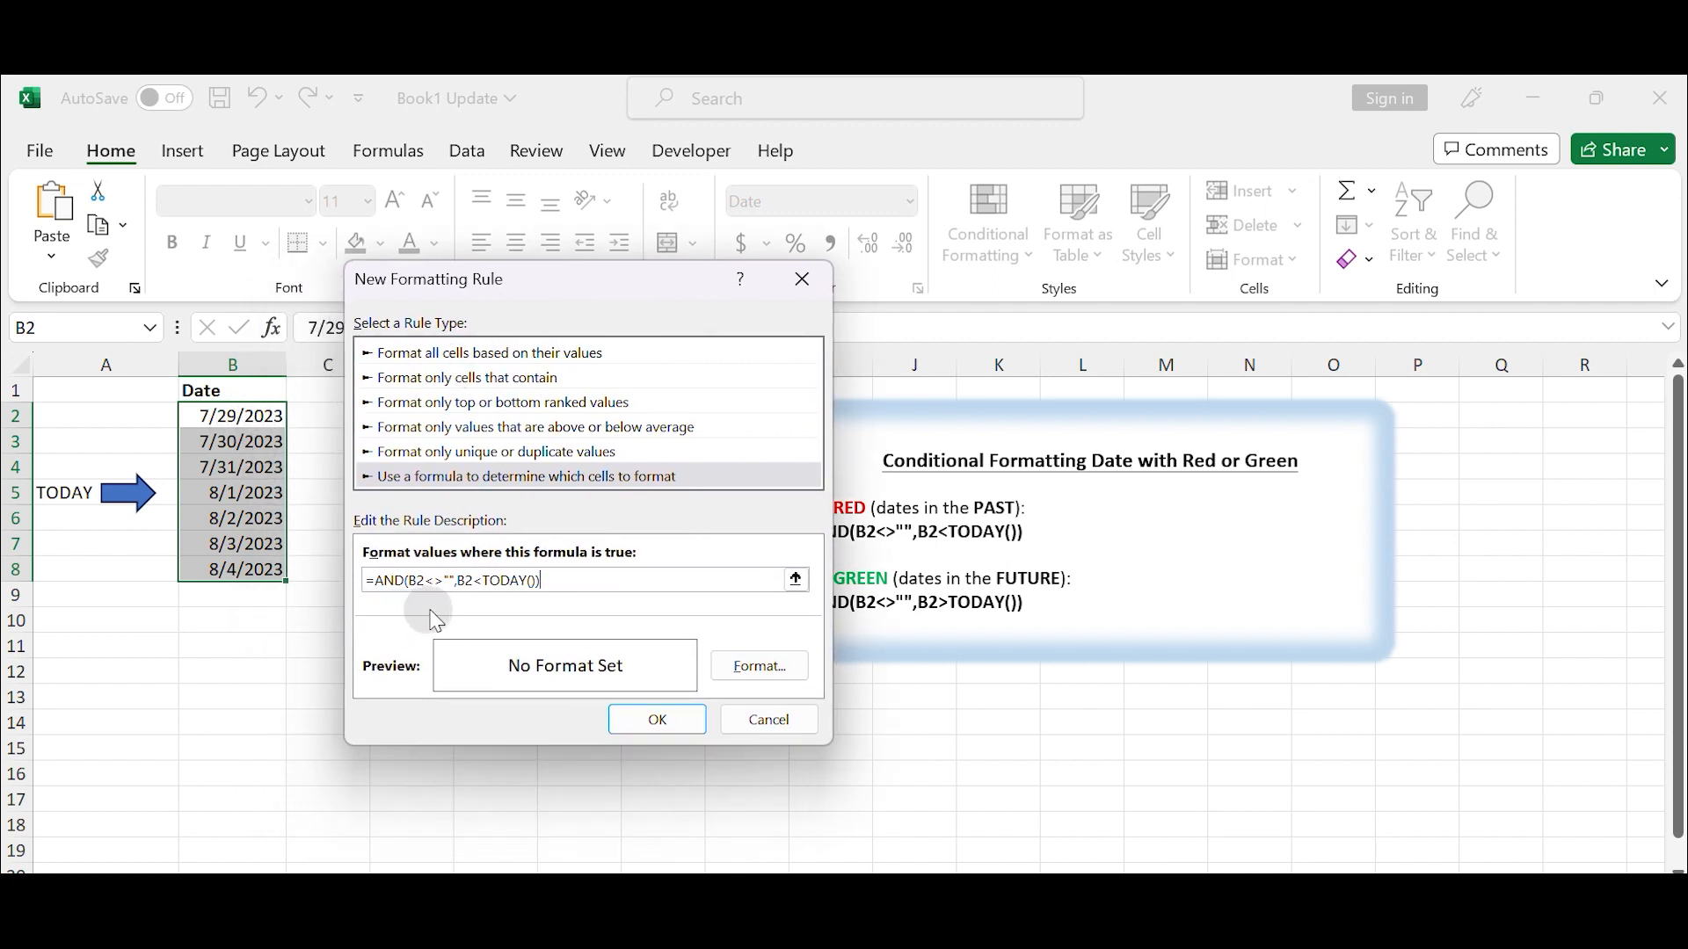
Give the past-date rule a red fill and apply it, turning 7/29–7/31/2023 red
{"action": "left_click", "coordinate": [760, 665]}
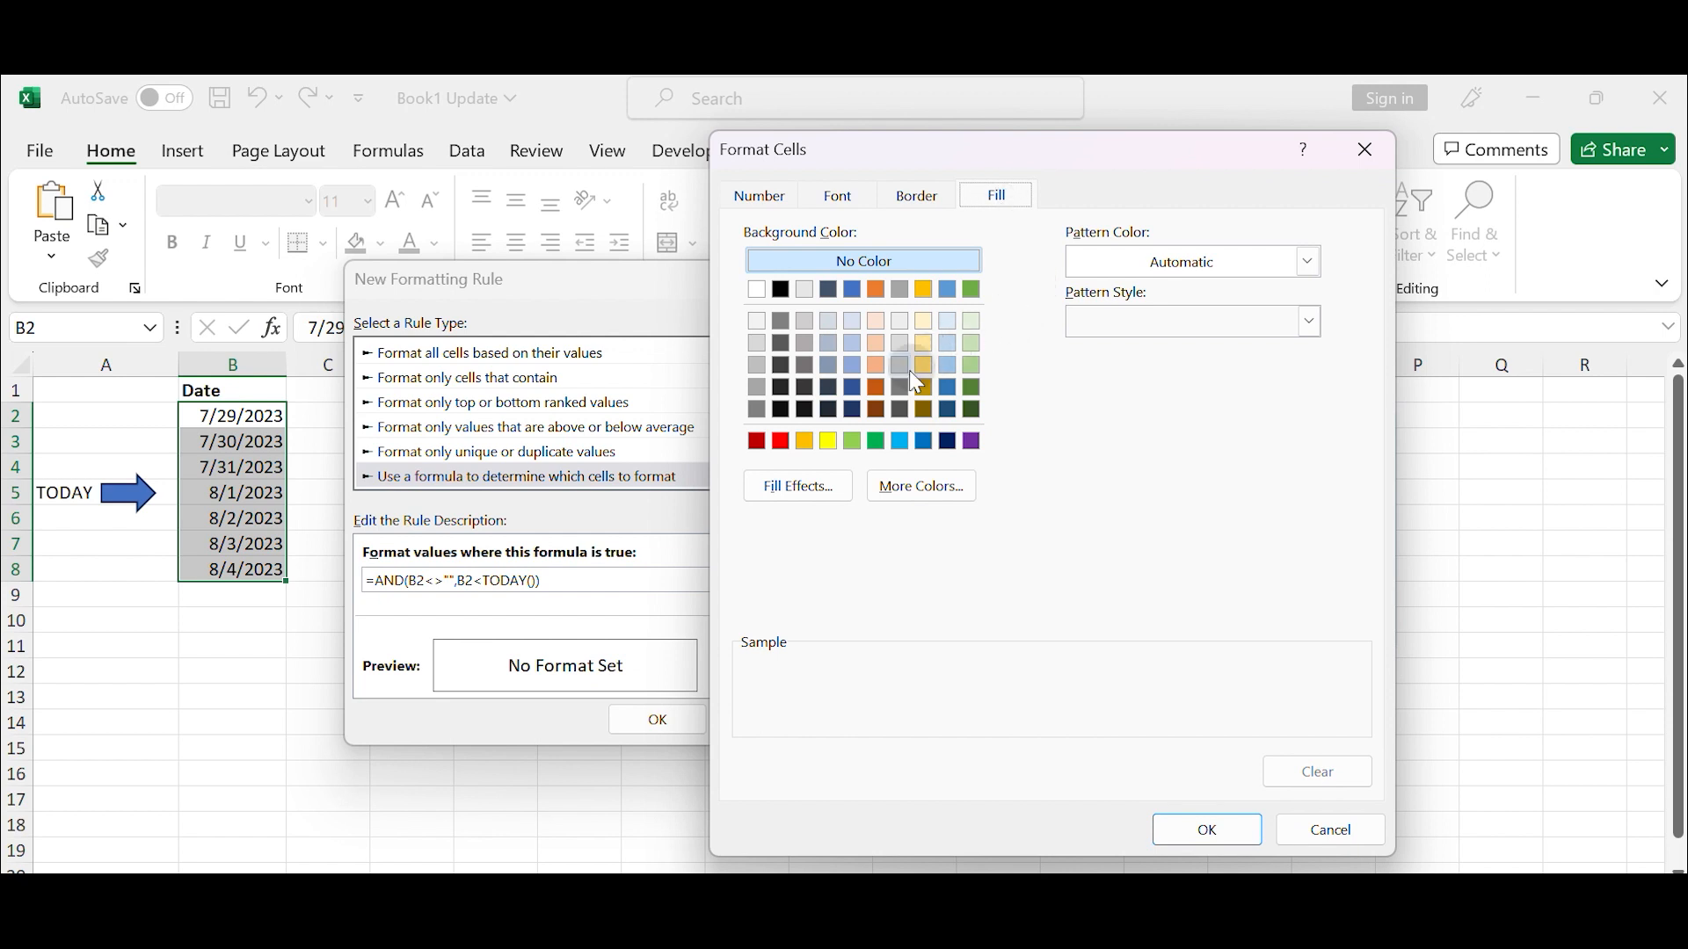
{"action": "left_click", "coordinate": [781, 439]}
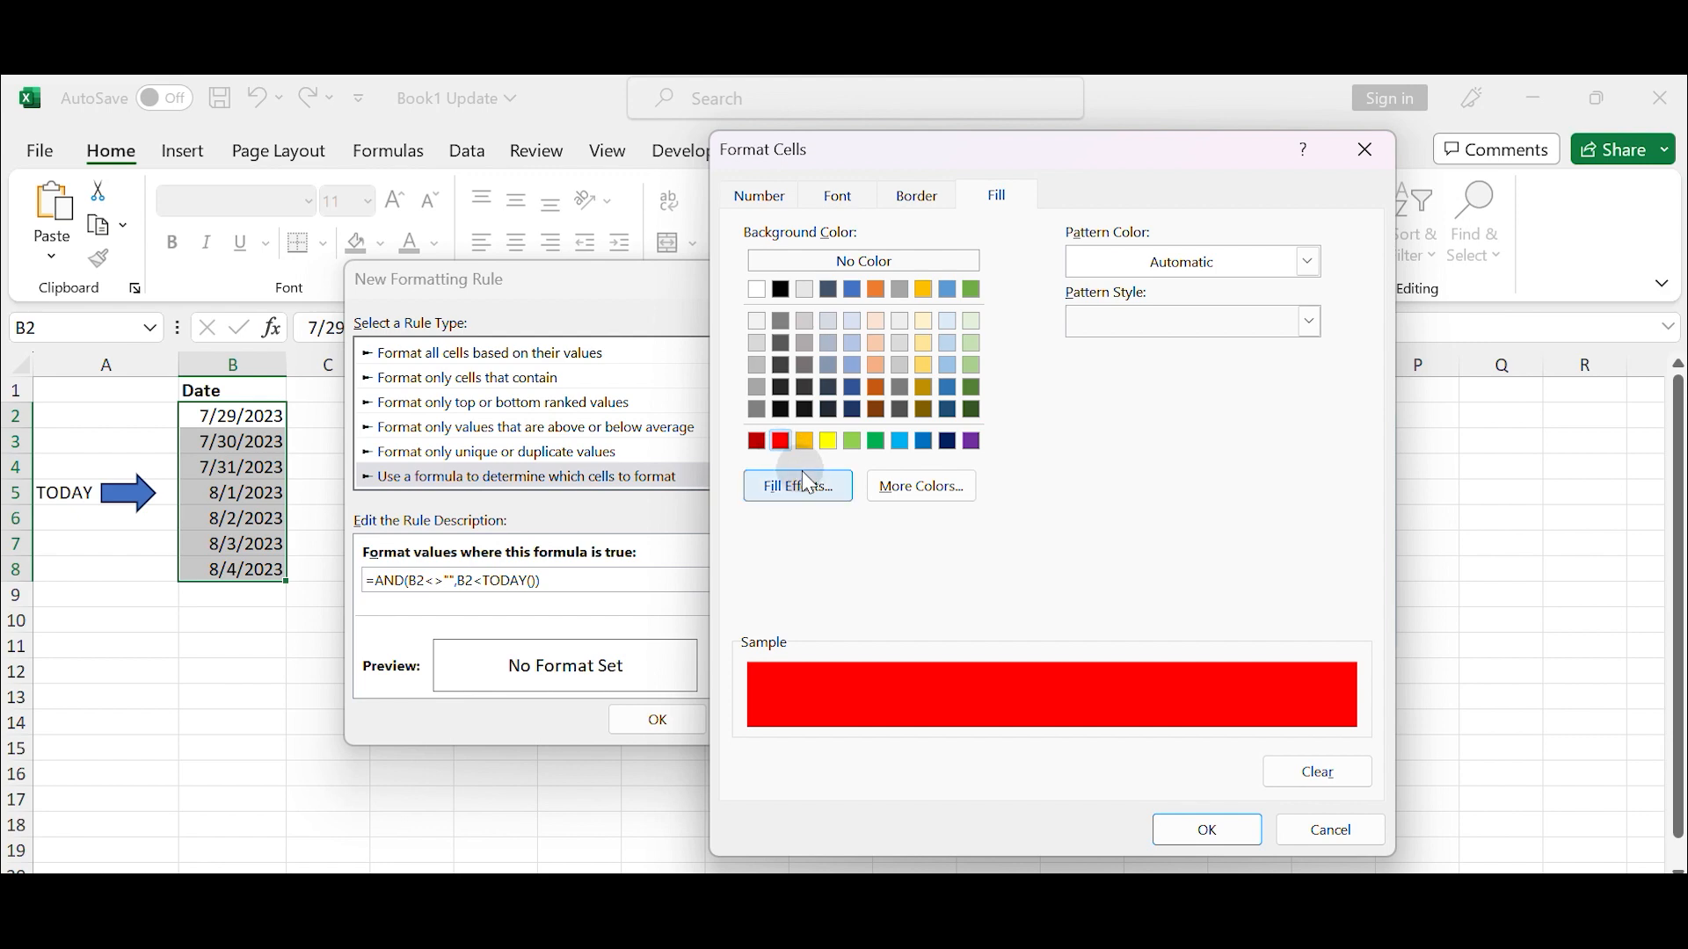
{"action": "left_click", "coordinate": [1206, 829]}
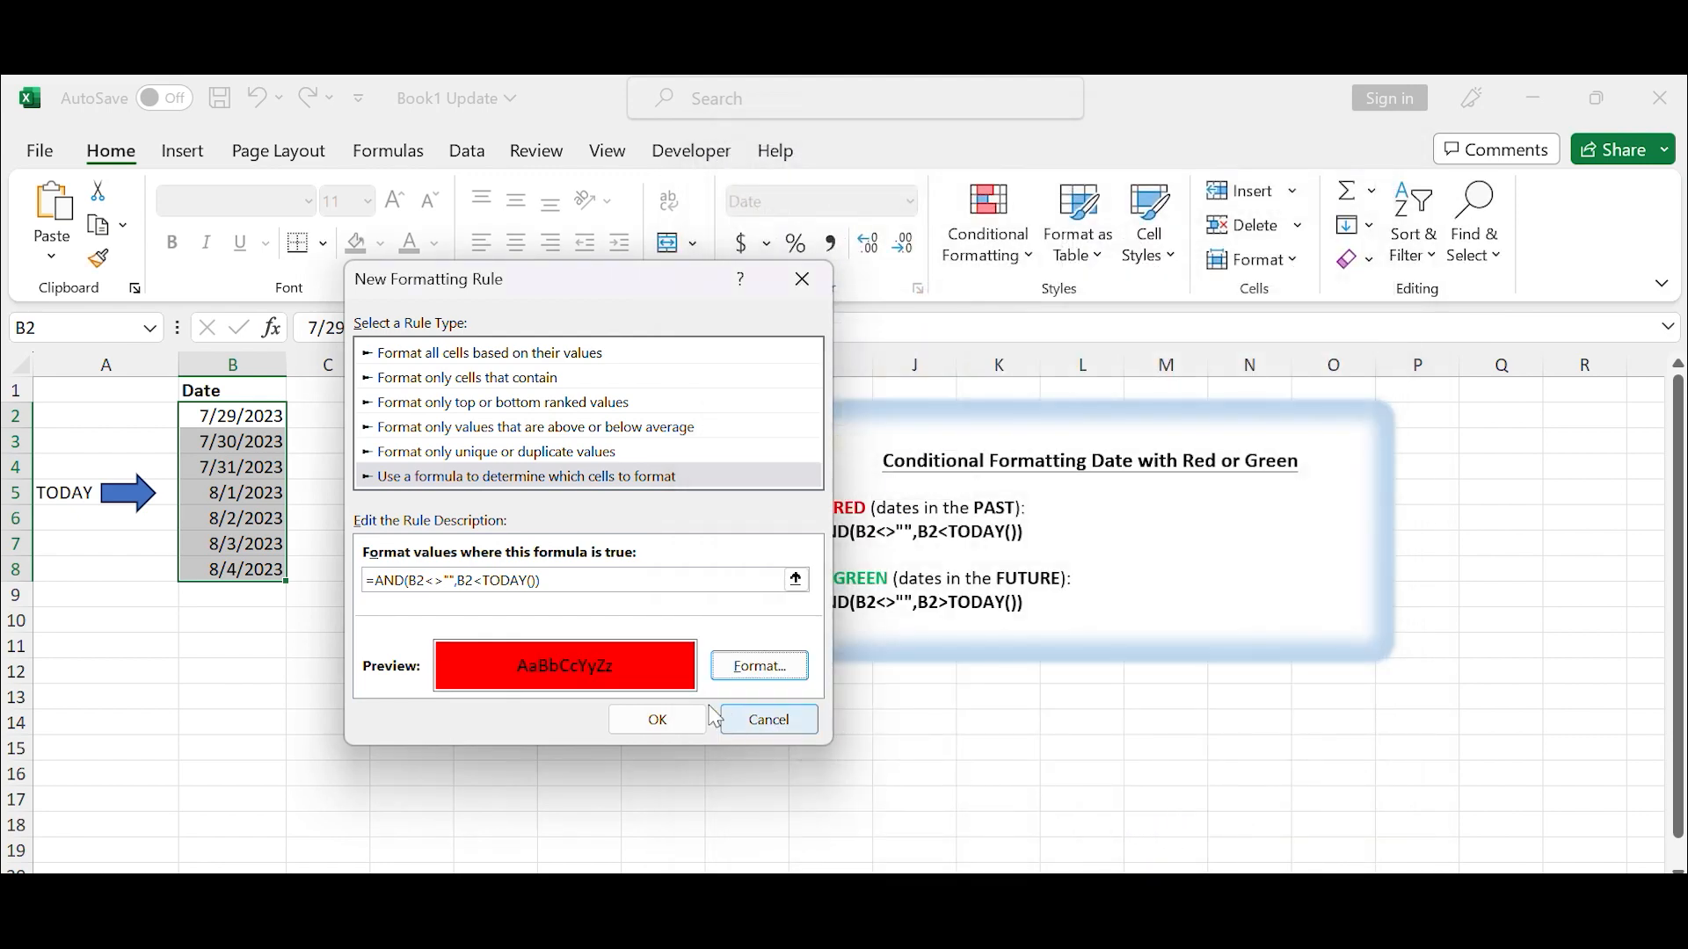
{"action": "mouse_move", "coordinate": [566, 704]}
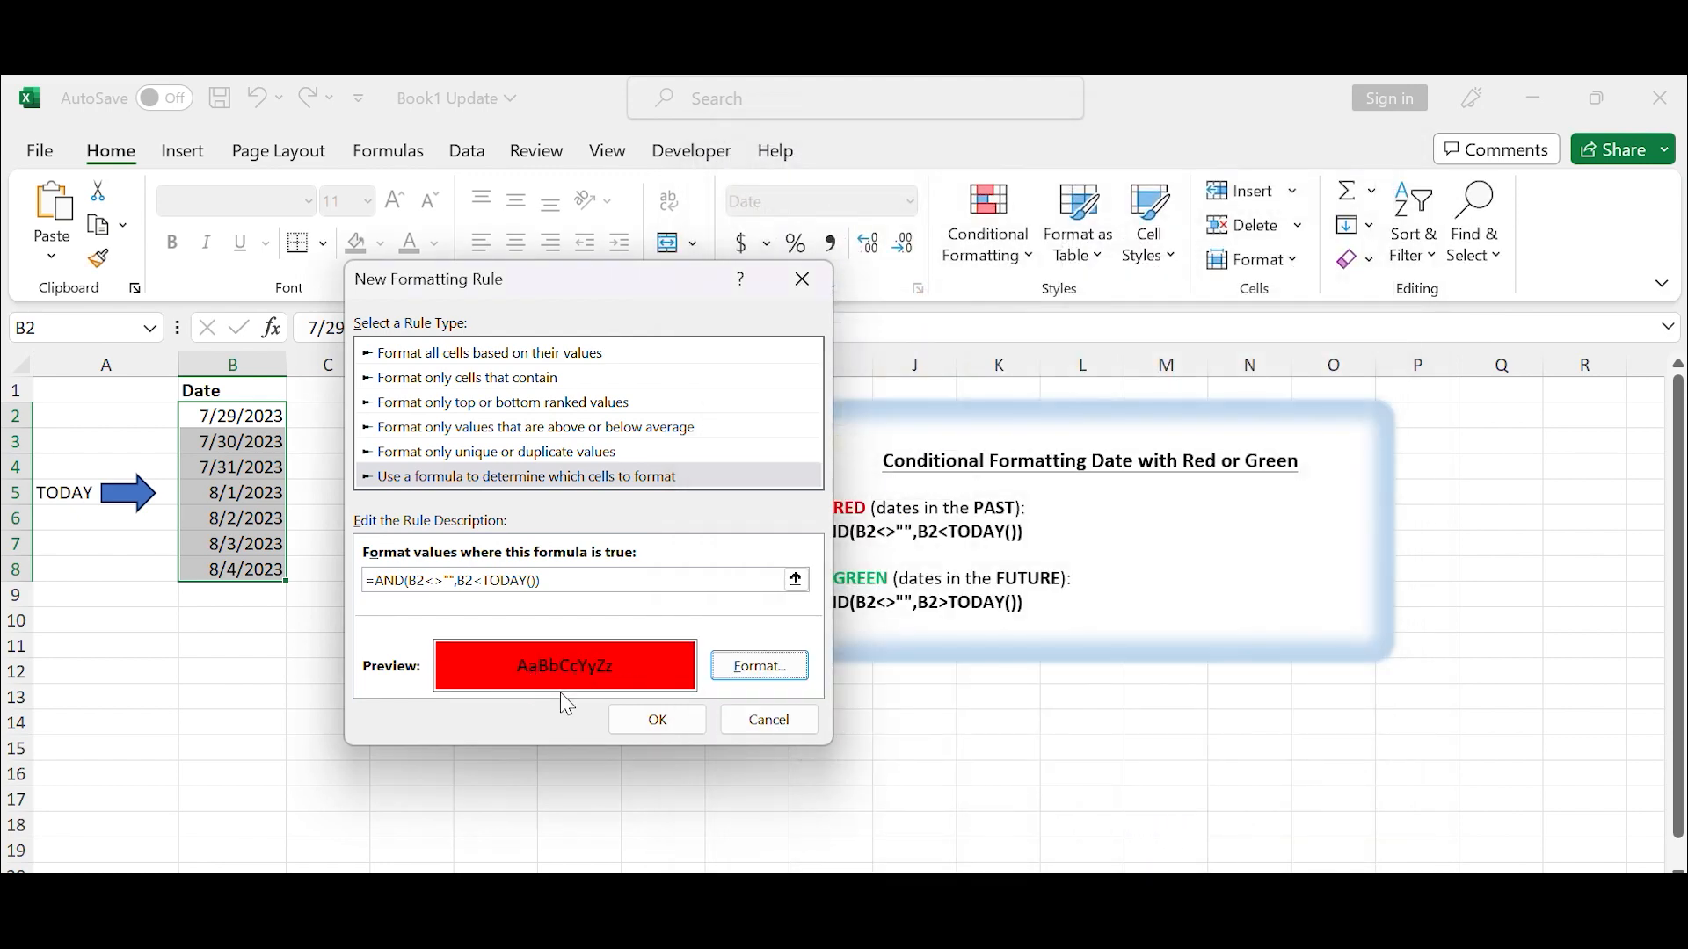
{"action": "left_click", "coordinate": [658, 719]}
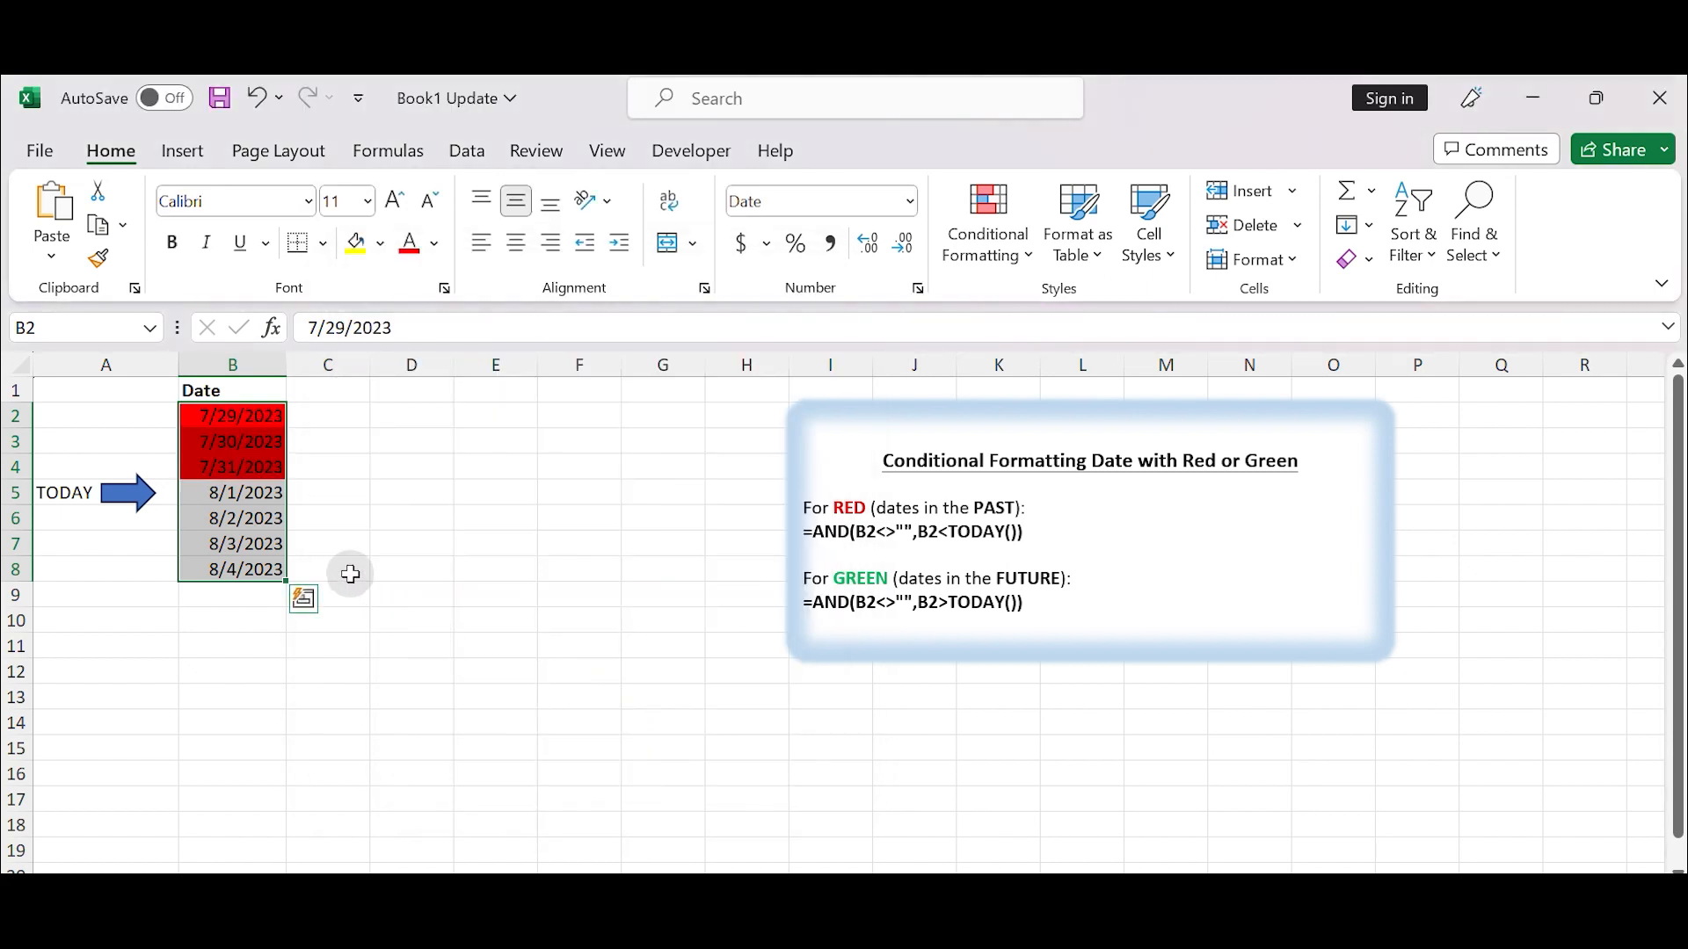
{"action": "mouse_move", "coordinate": [257, 460]}
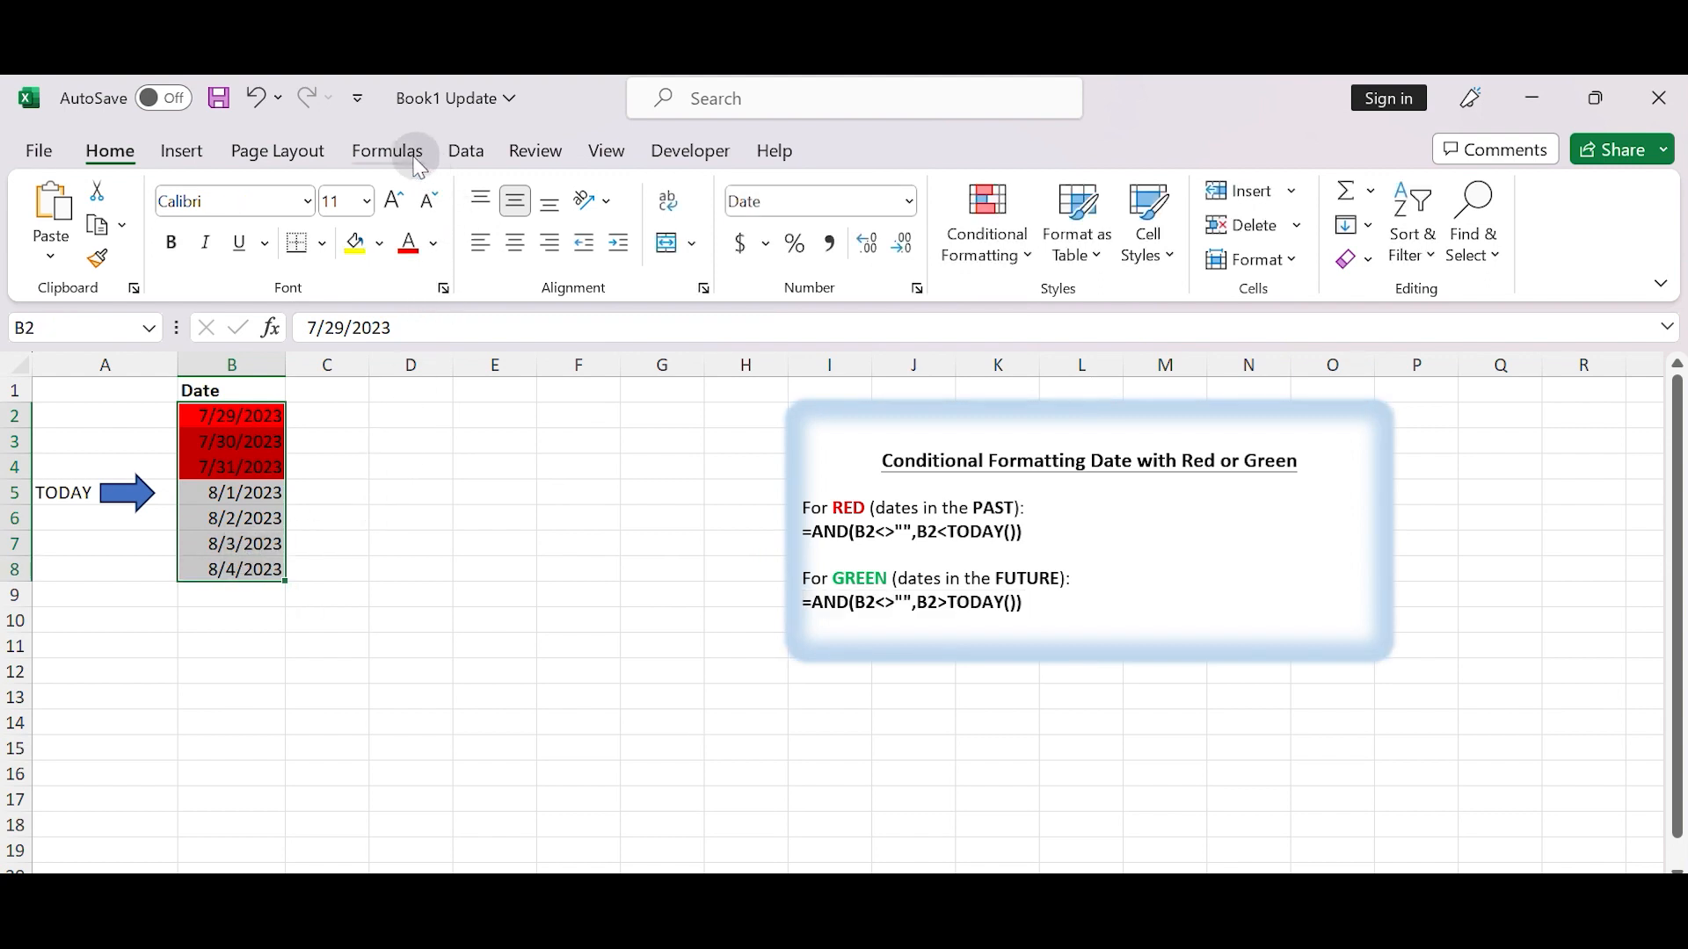
Create a second formula rule with condition =AND(B2<>"",B2>TODAY()) for future dates
{"action": "left_click", "coordinate": [986, 222]}
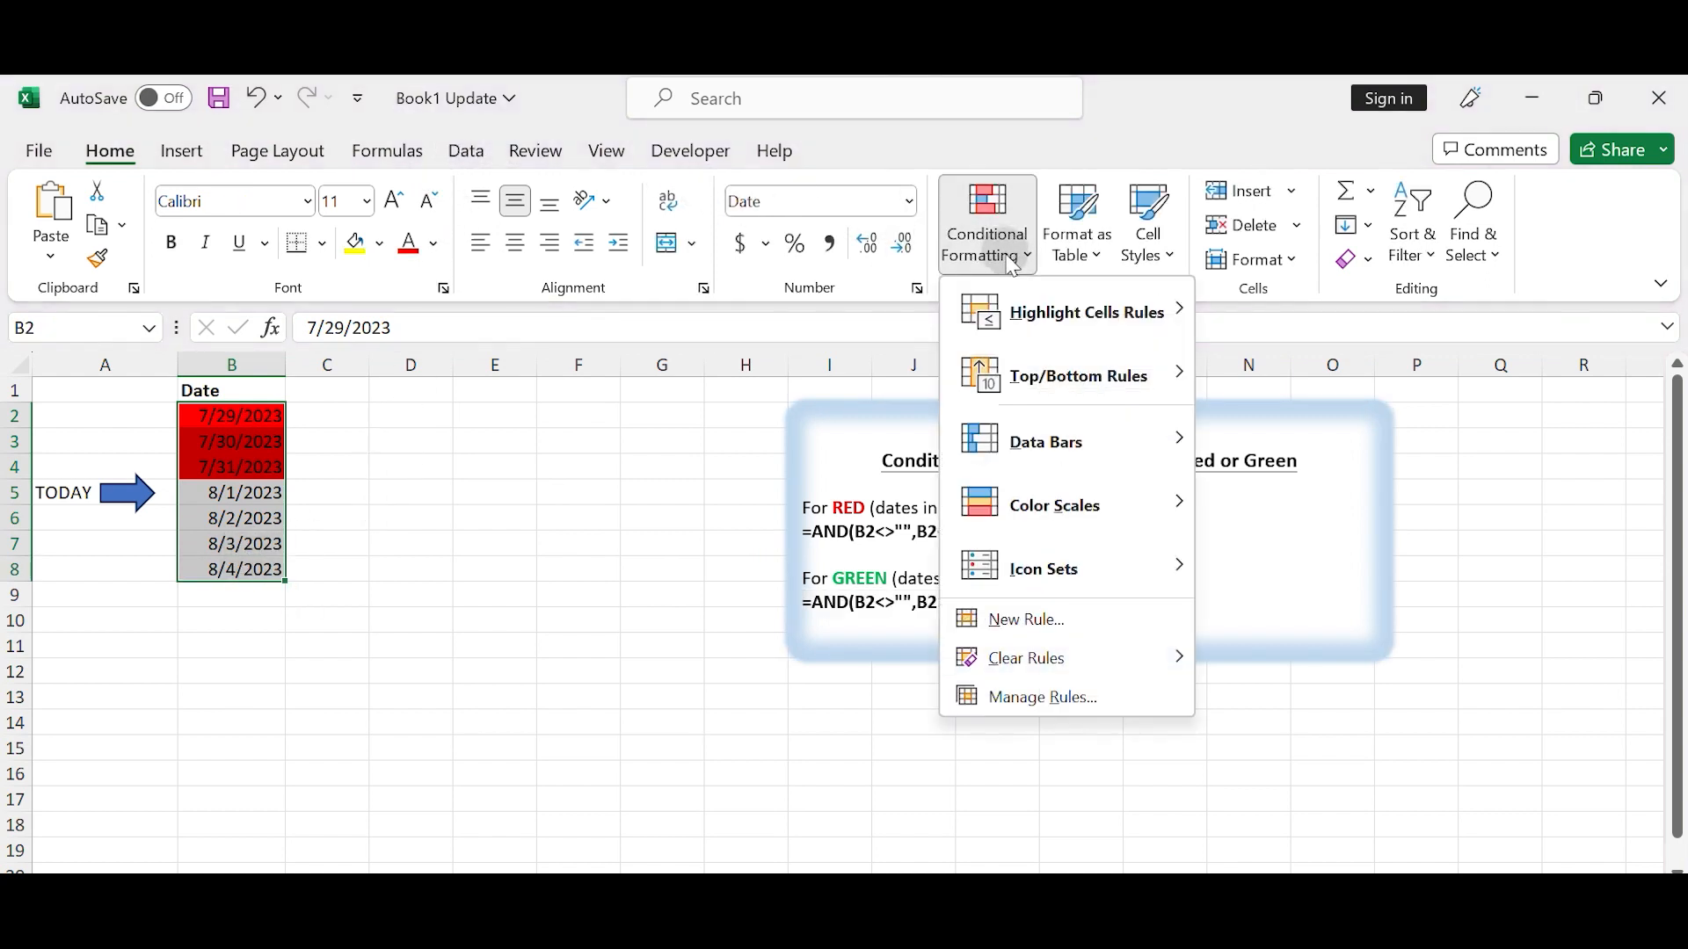
{"action": "left_click", "coordinate": [1025, 619]}
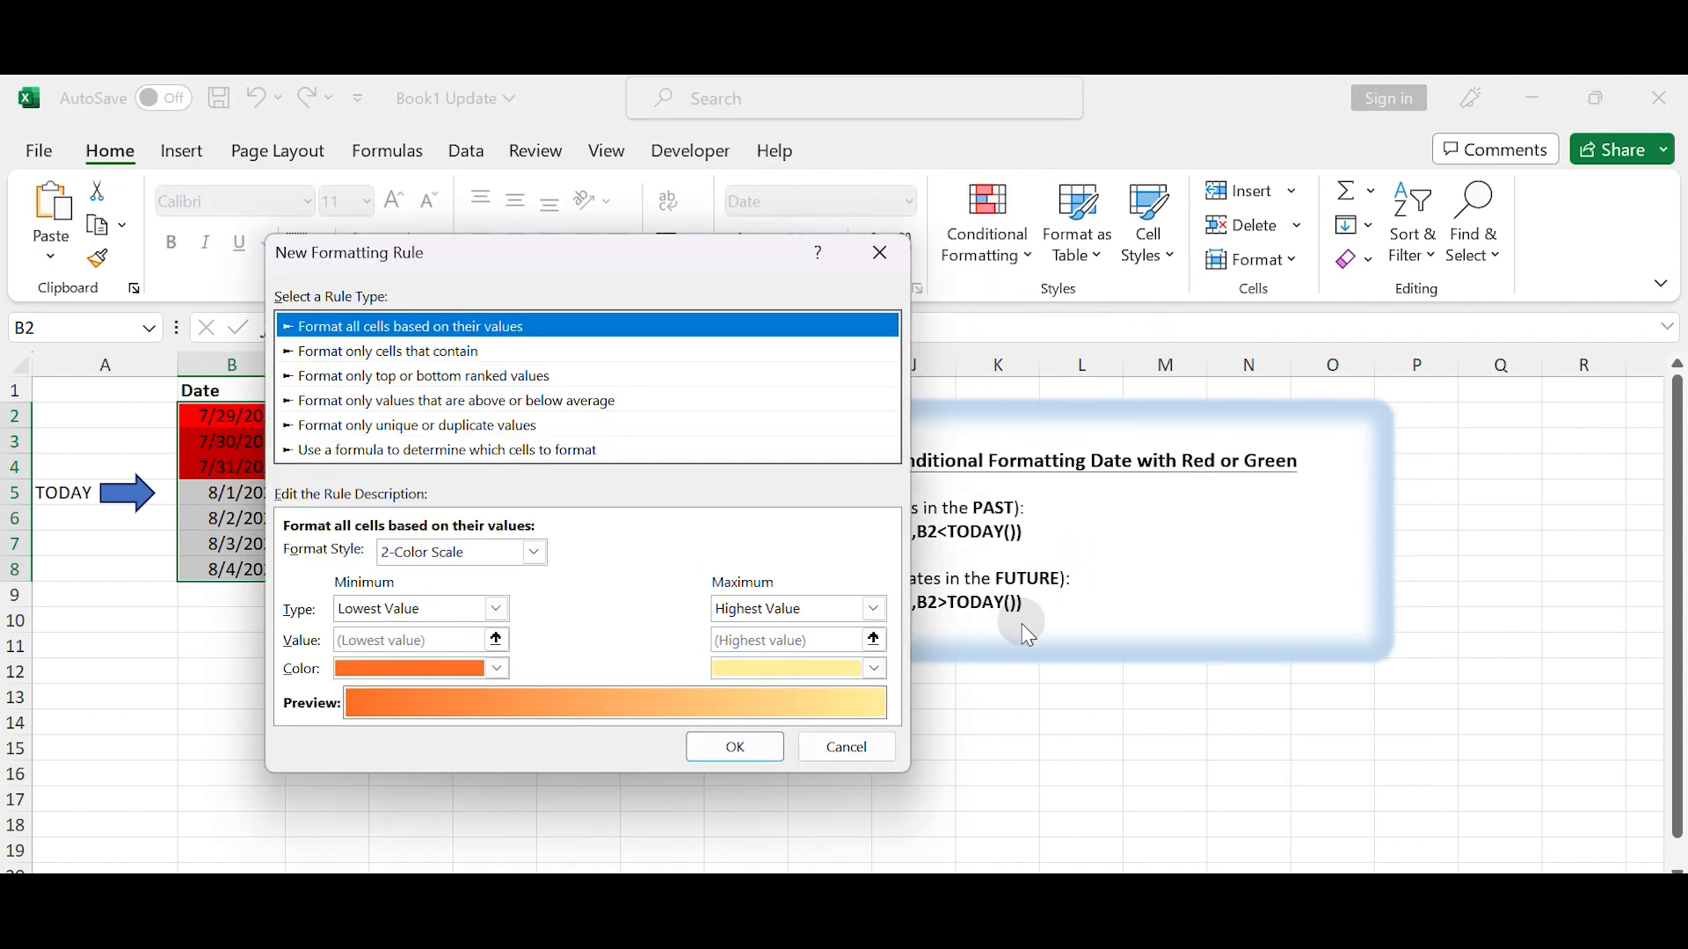
{"action": "left_click", "coordinate": [448, 450]}
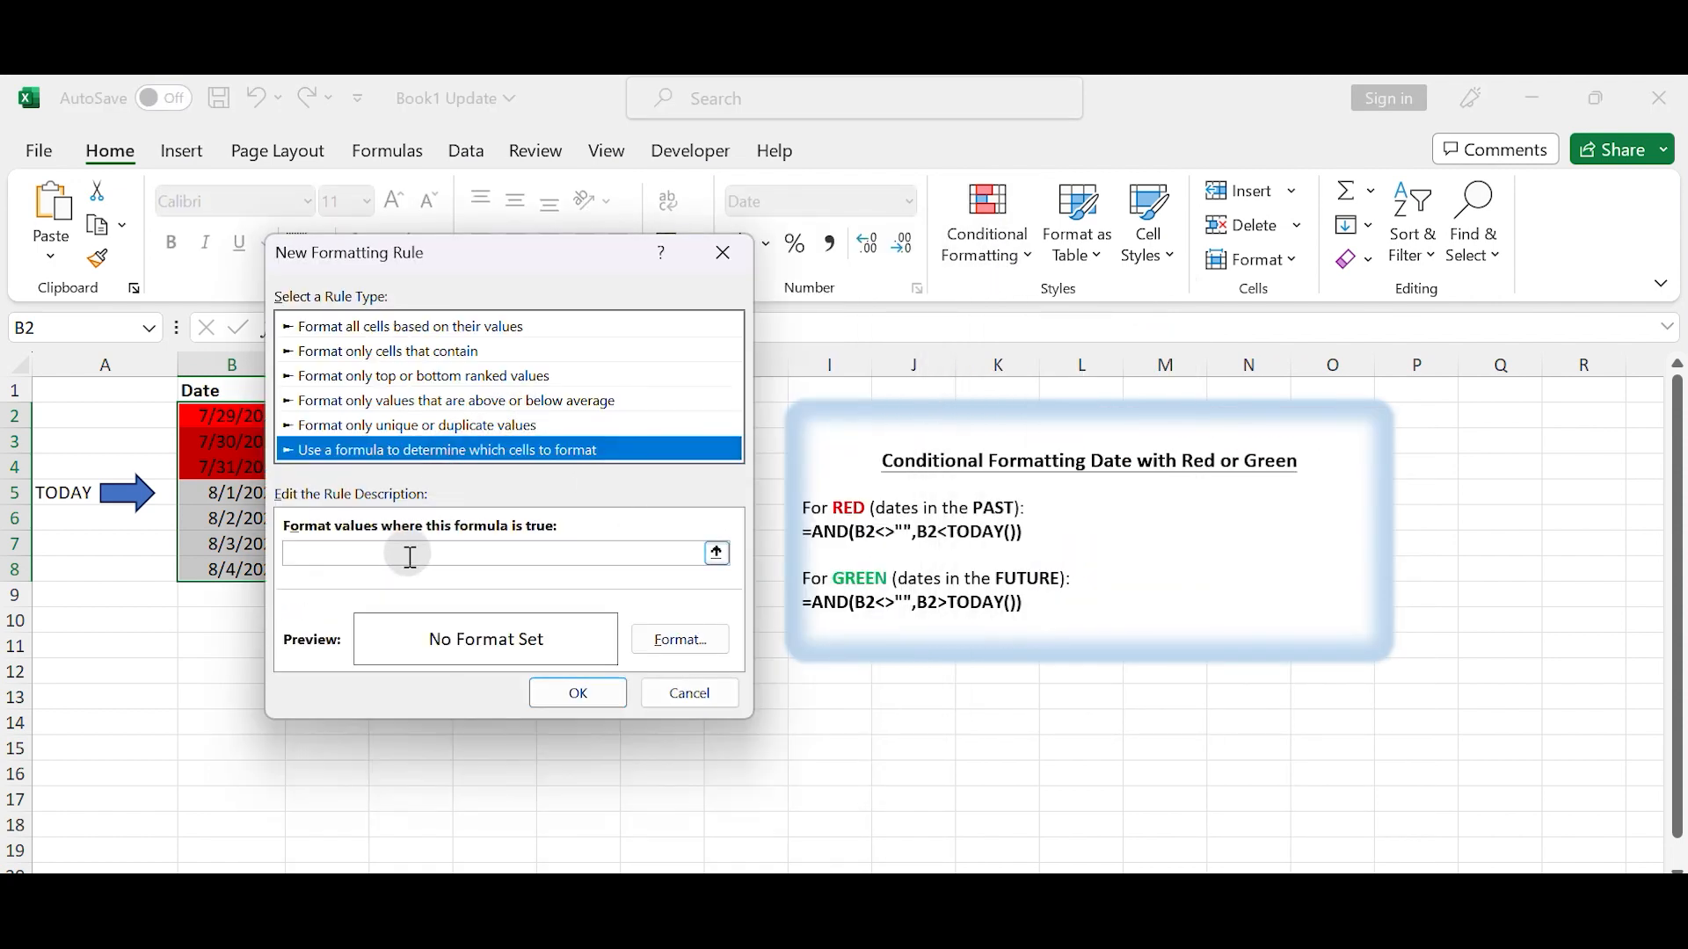
{"action": "type", "text": "=AND(B2<>\"\",B2>TODAY())"}
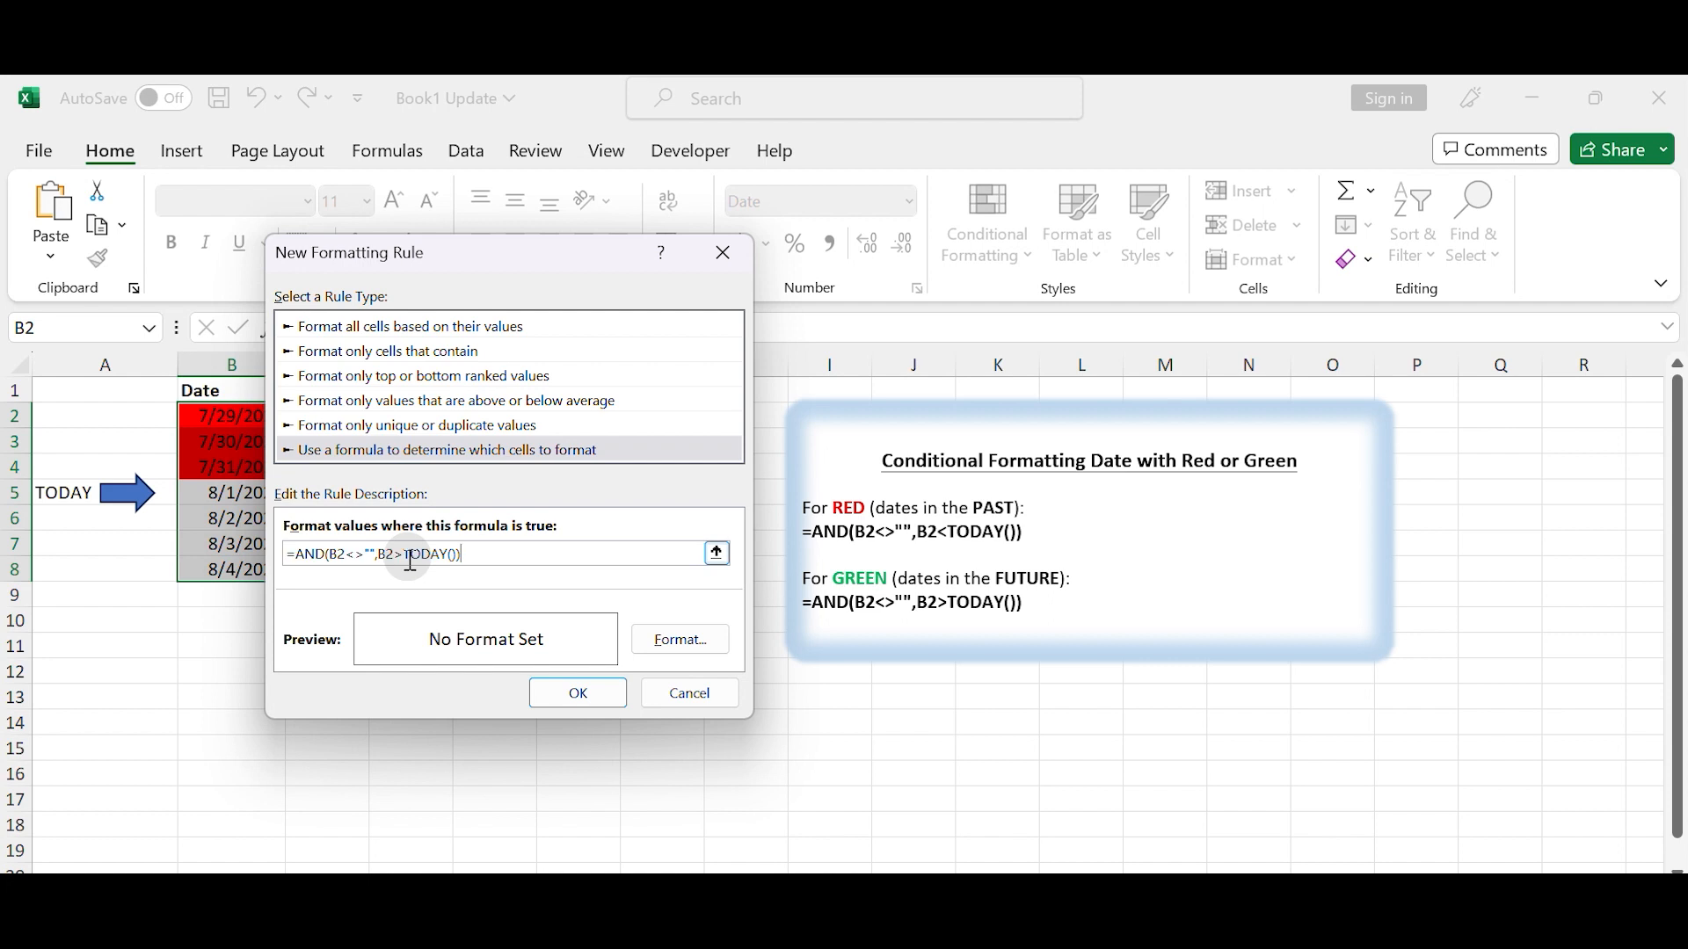
Give the future-date rule a green fill and apply it, turning 8/2–8/4/2023 green
{"action": "left_click", "coordinate": [678, 640]}
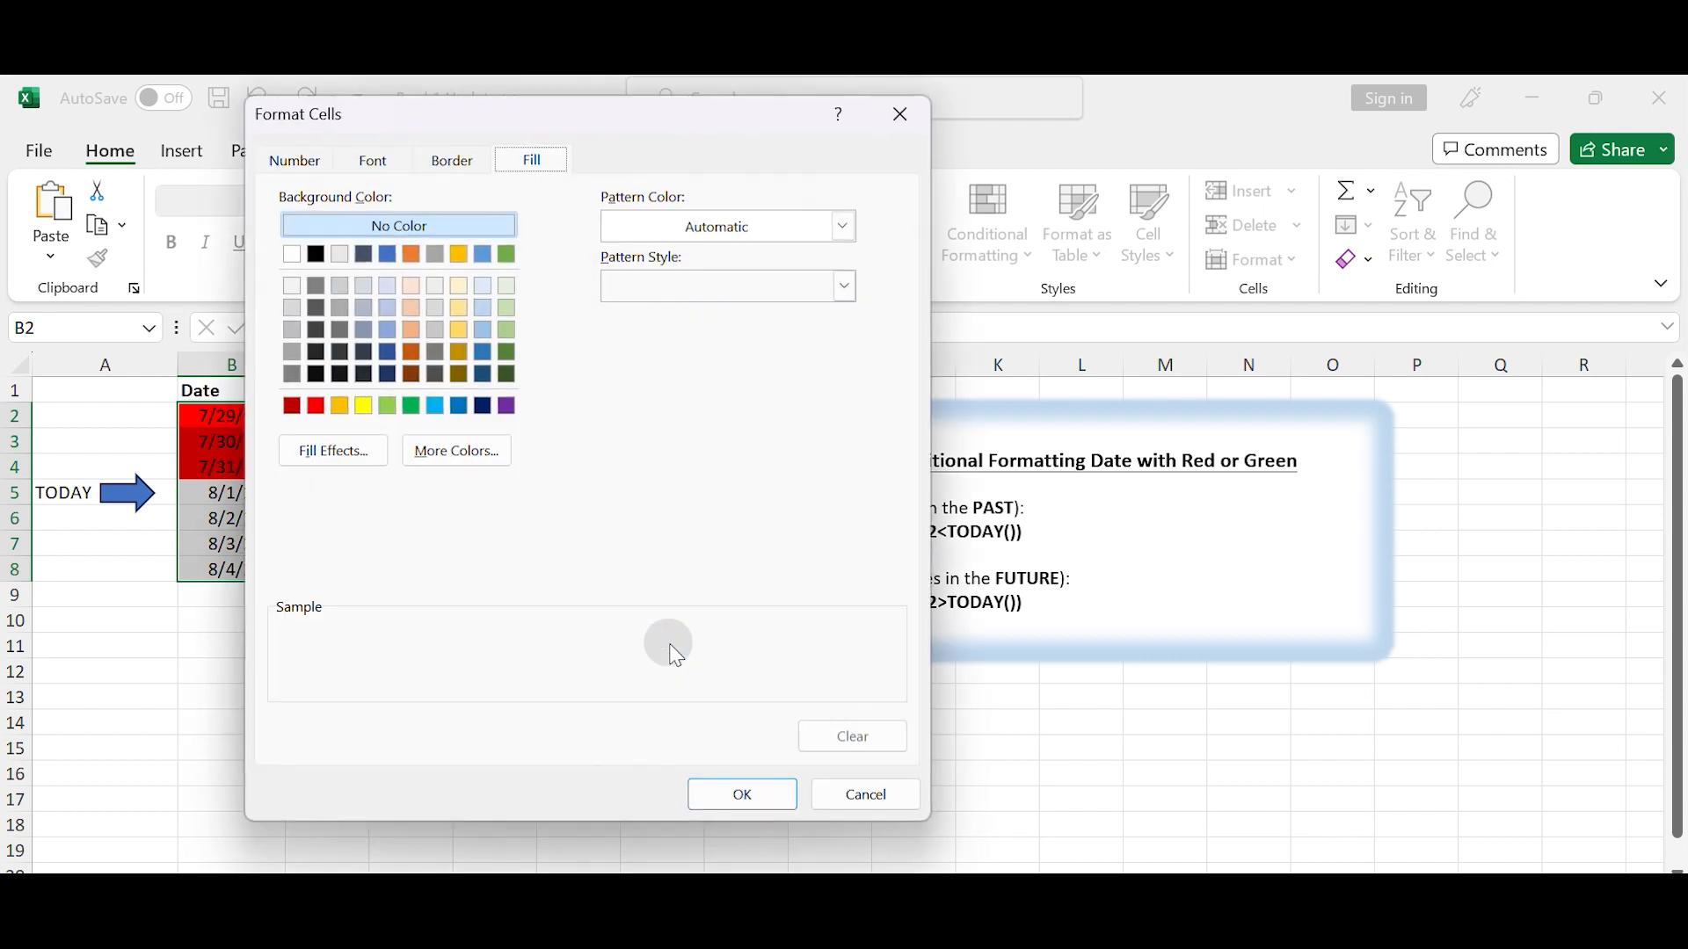
{"action": "left_click", "coordinate": [412, 404]}
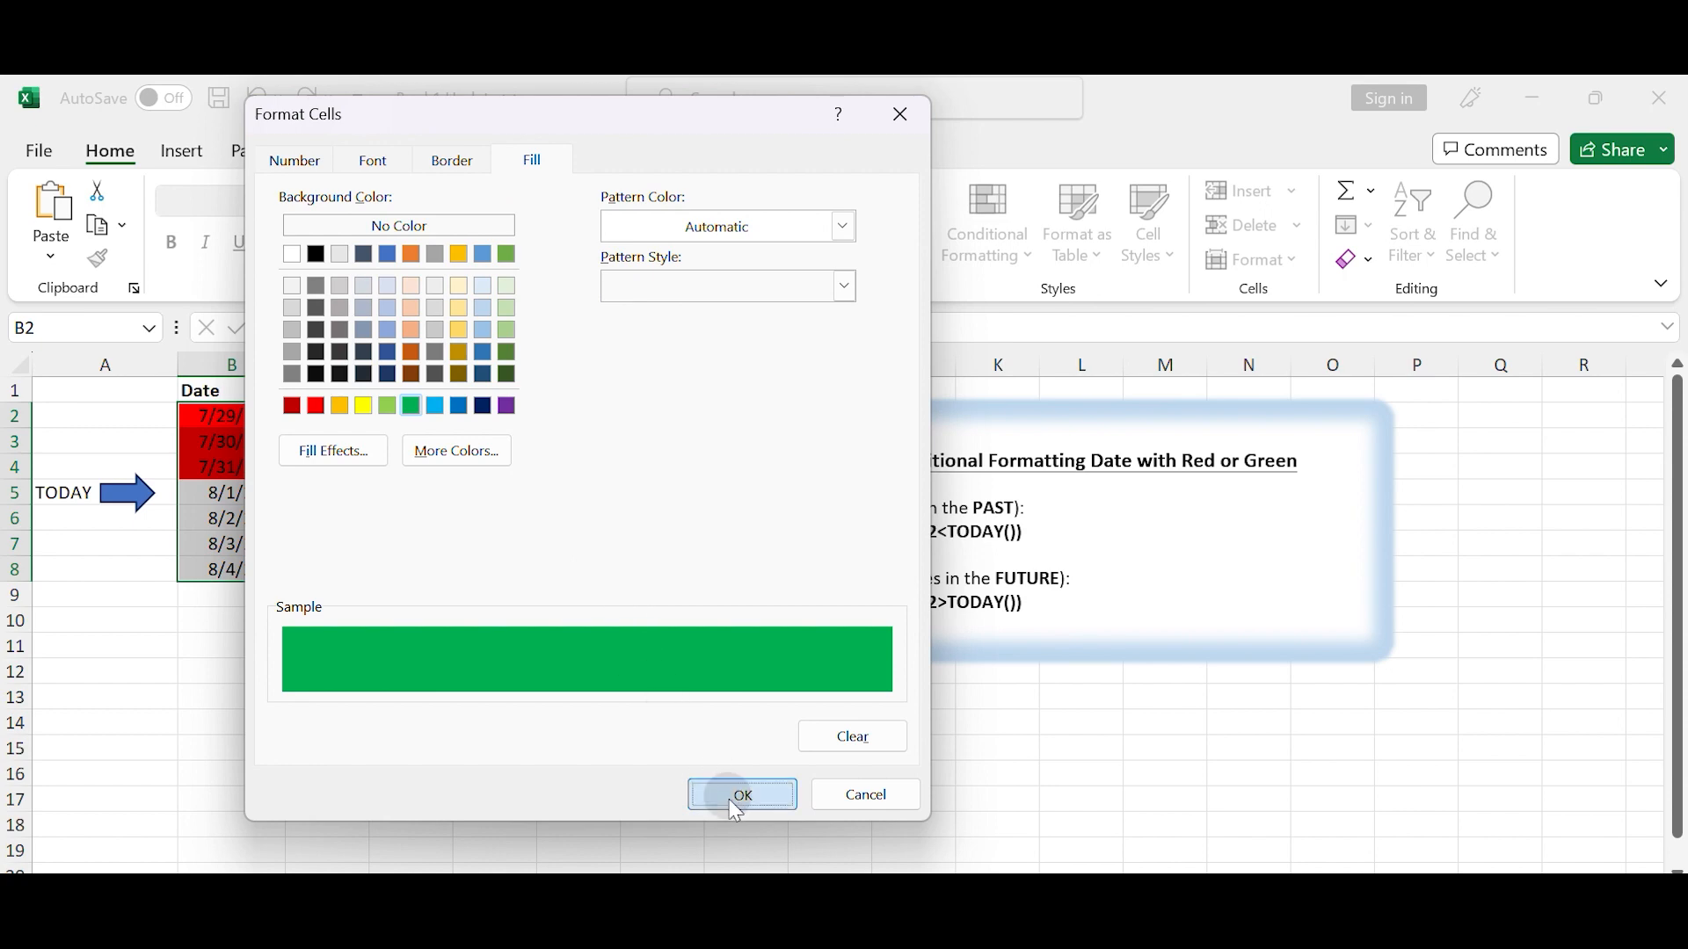
{"action": "left_click", "coordinate": [742, 794]}
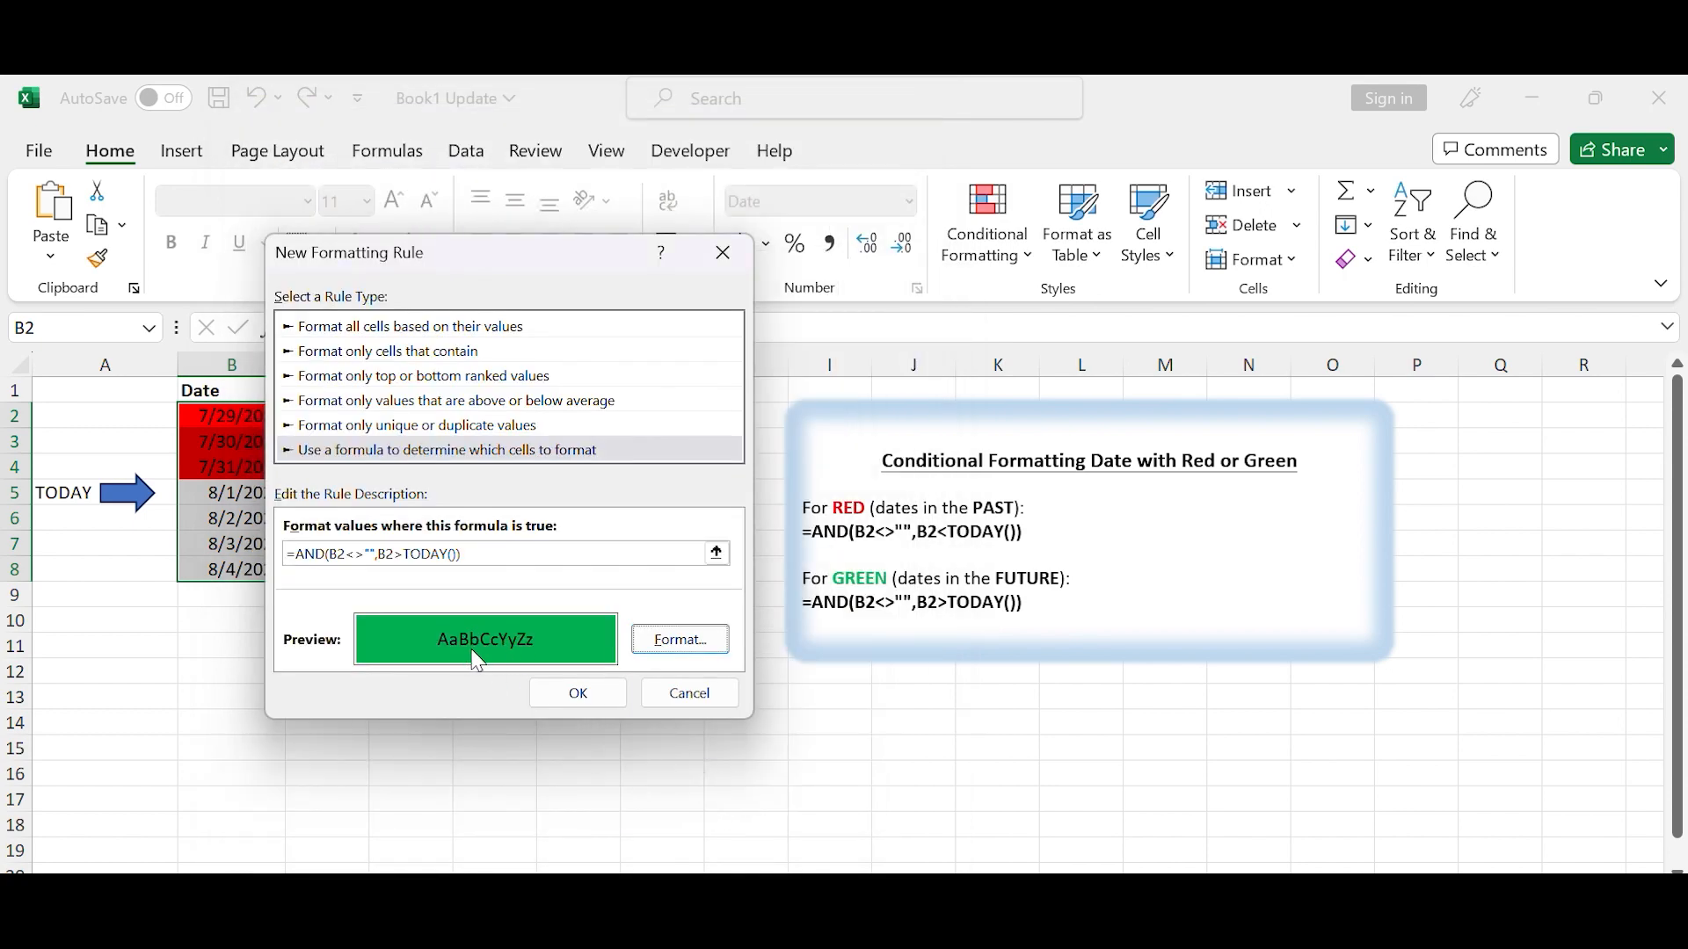
{"action": "left_click", "coordinate": [577, 693]}
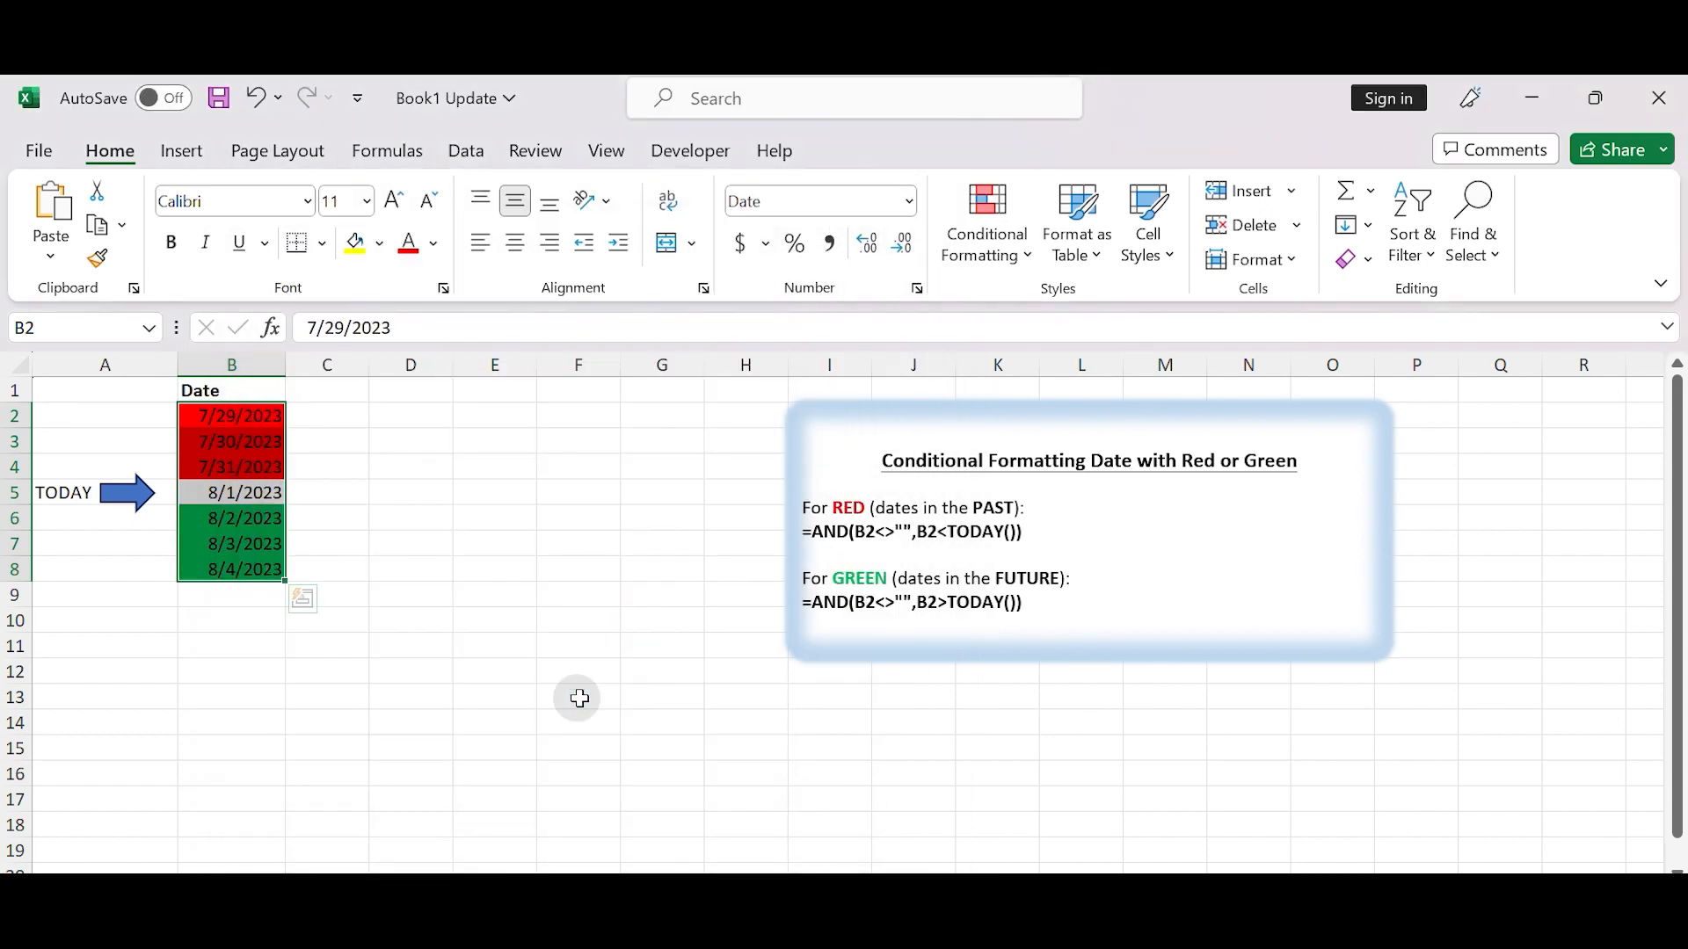